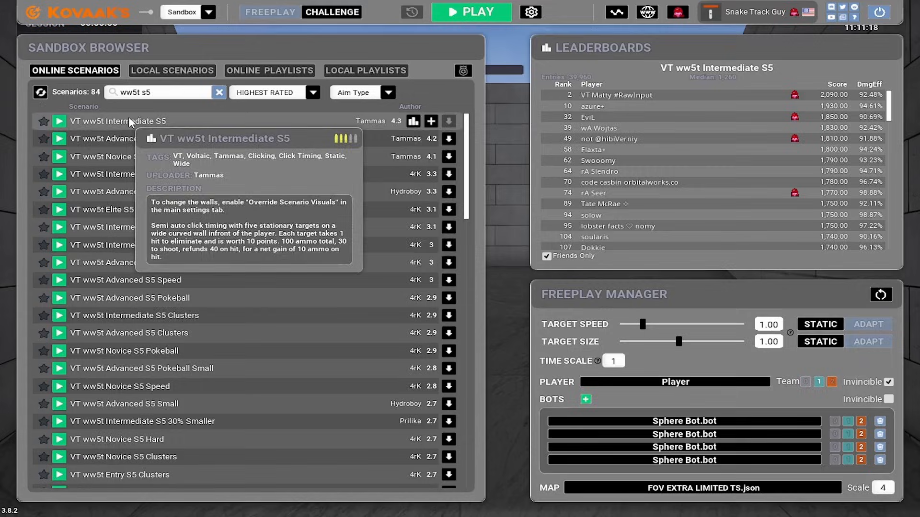
pyautogui.moveTo(431, 121)
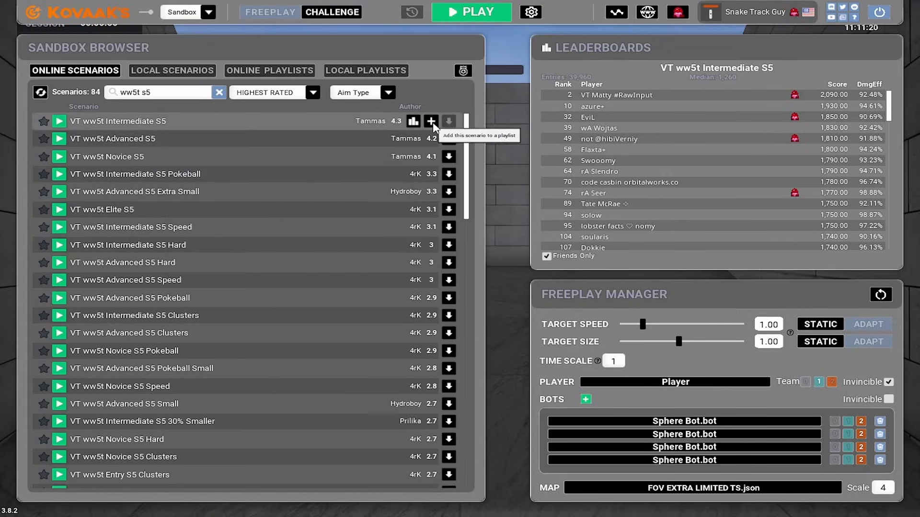
# - Browse local and online scenario results, then add Reflex Flick - Easy to a new playlist
pyautogui.scroll(-3)
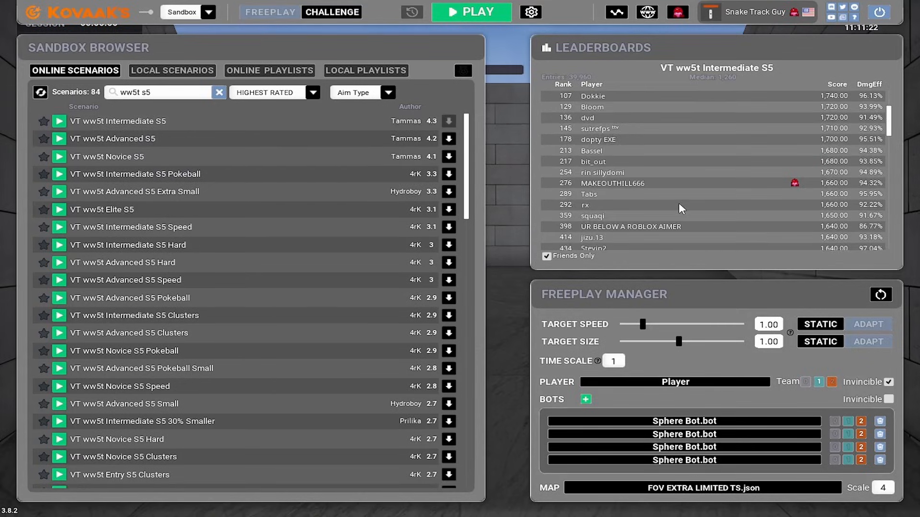
pyautogui.click(172, 70)
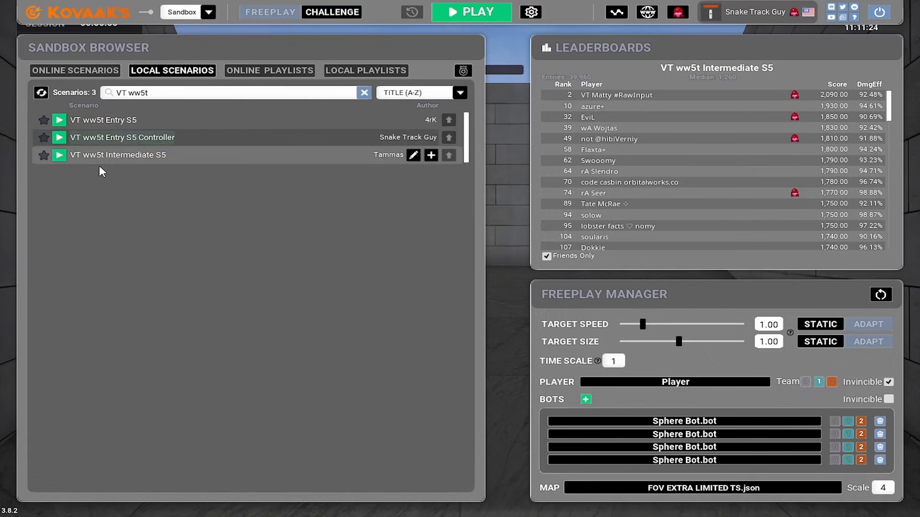
pyautogui.moveTo(290, 162)
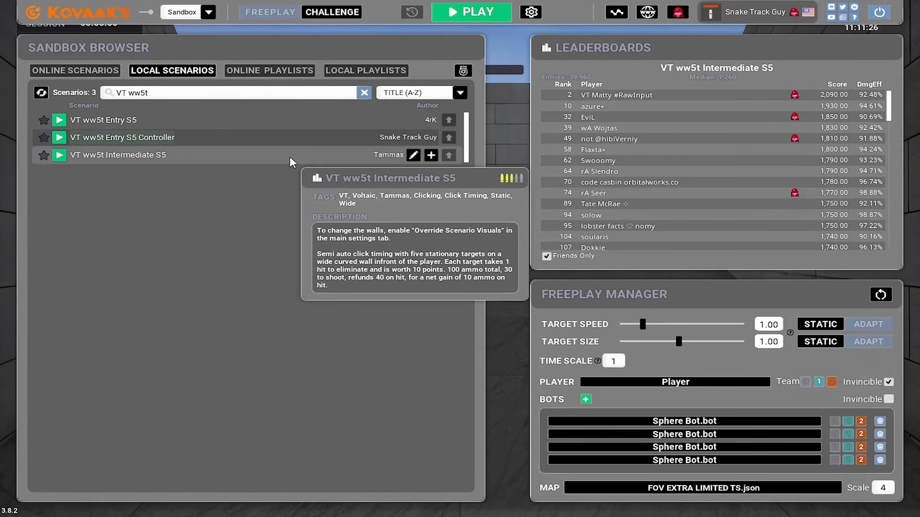
pyautogui.click(75, 71)
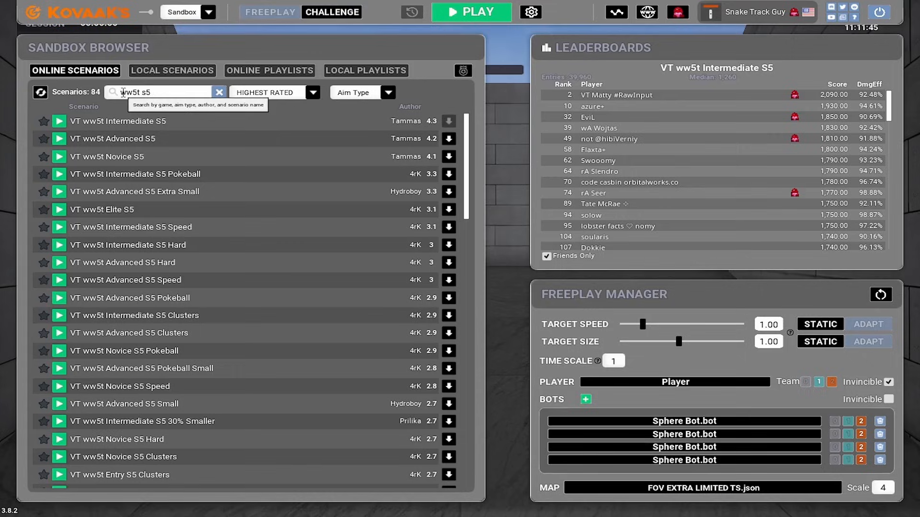
pyautogui.moveTo(190, 116)
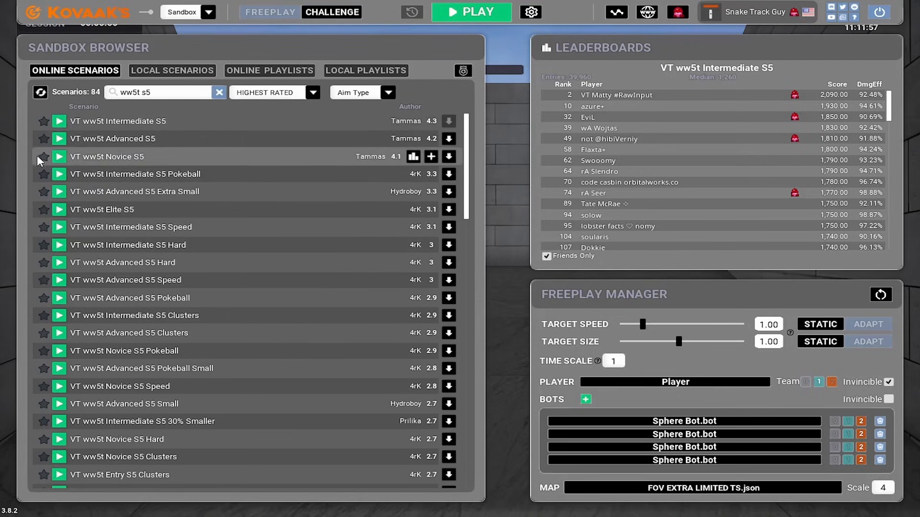
pyautogui.moveTo(107, 157)
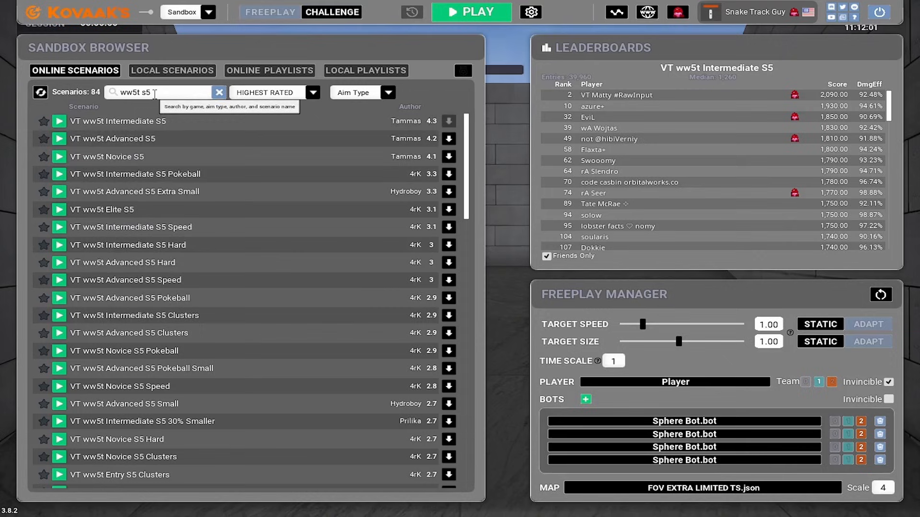
pyautogui.moveTo(105, 156)
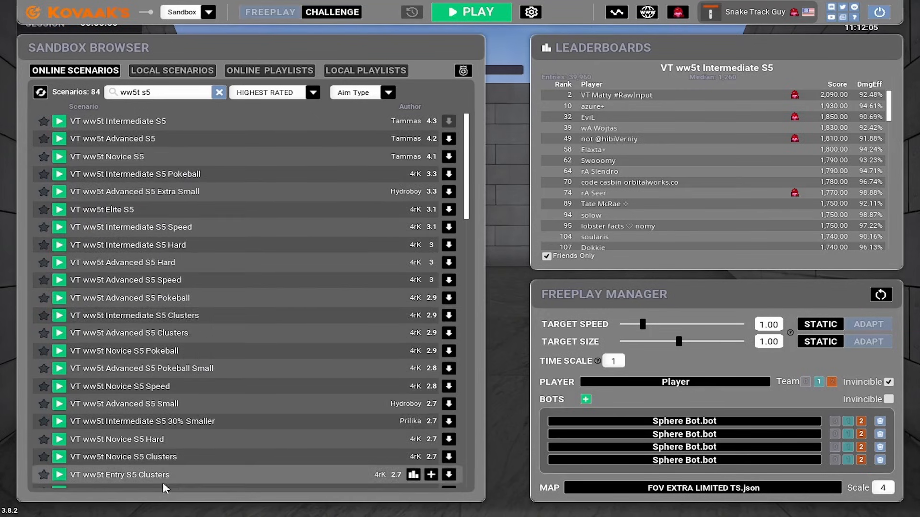
pyautogui.scroll(-3)
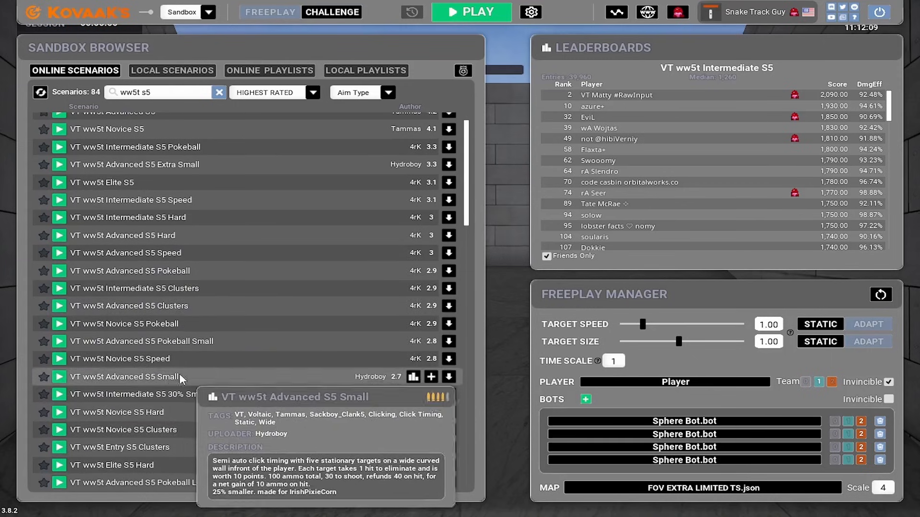
pyautogui.scroll(3)
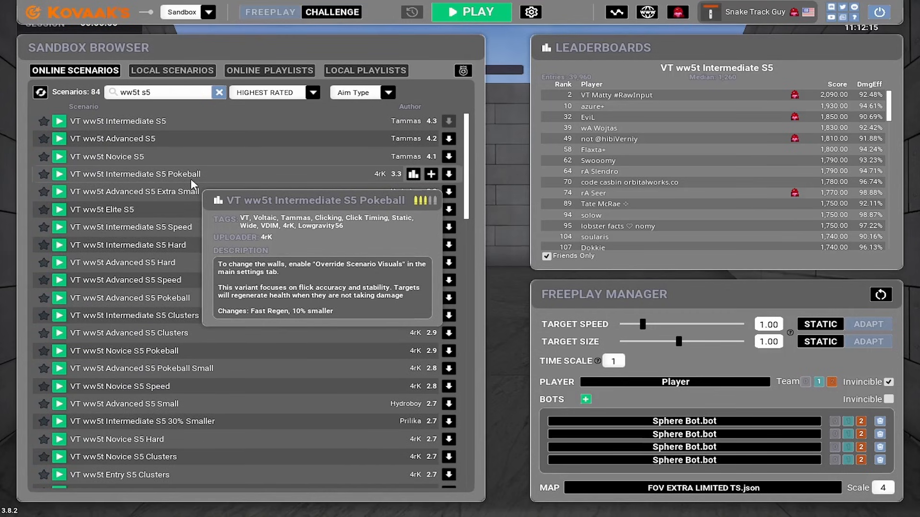
pyautogui.moveTo(176, 156)
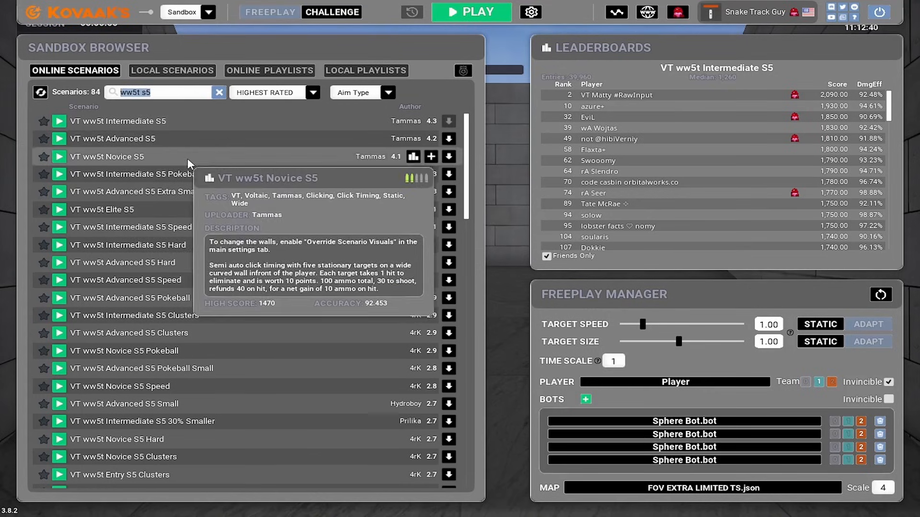
pyautogui.moveTo(243, 167)
pyautogui.write('reflex flick')
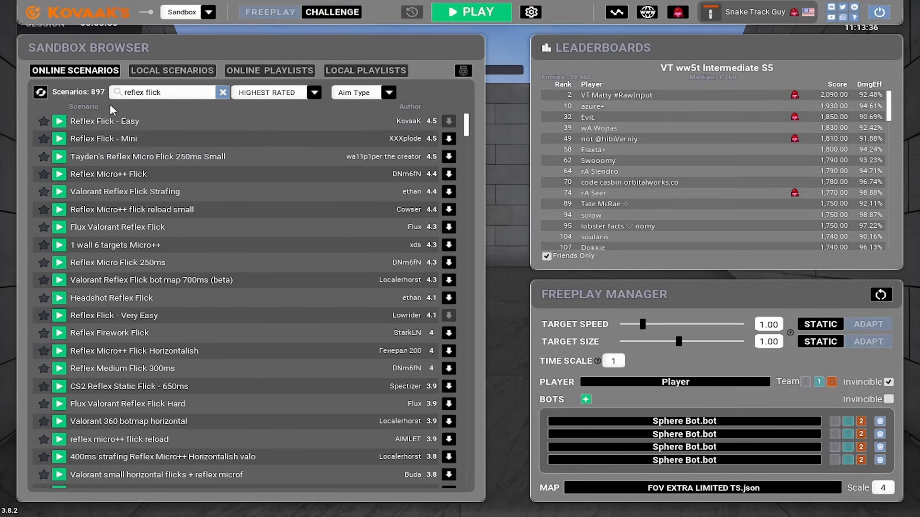
pyautogui.moveTo(146, 109)
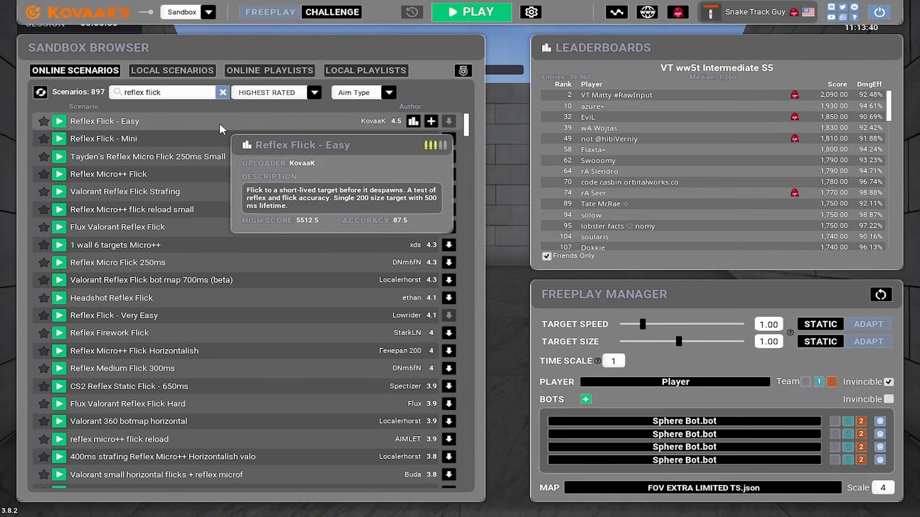
pyautogui.moveTo(74, 127)
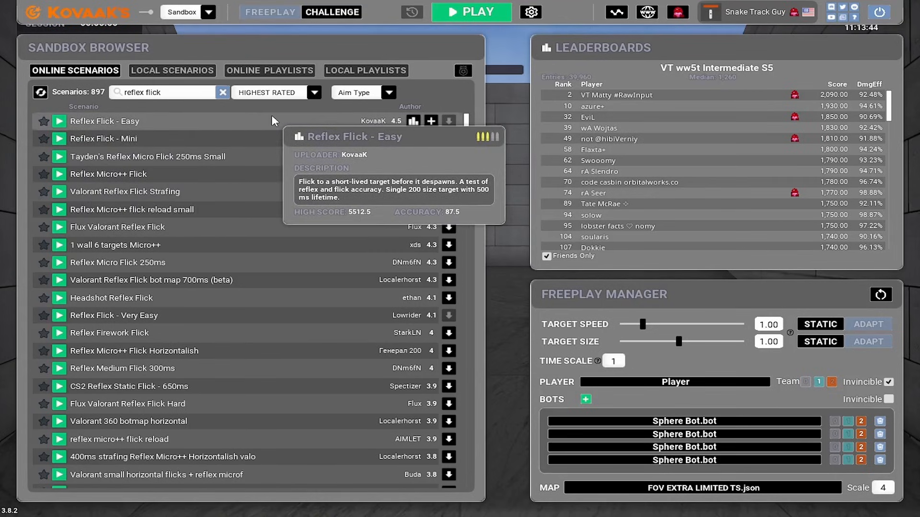
pyautogui.moveTo(431, 121)
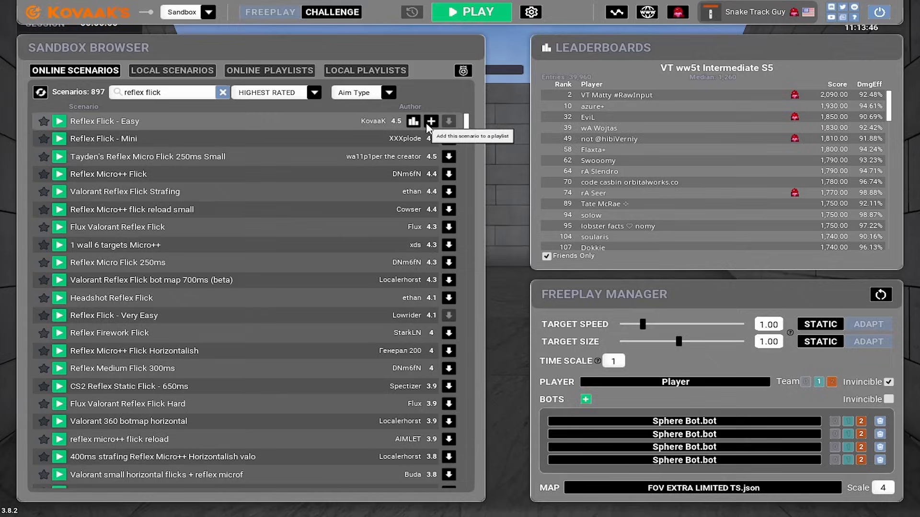
pyautogui.click(431, 121)
pyautogui.write('lock tile frenzy')
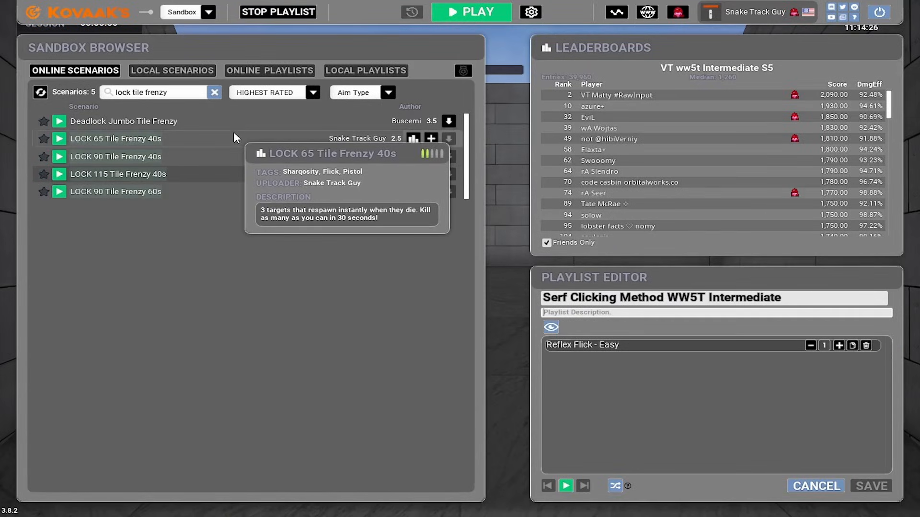
pyautogui.moveTo(221, 143)
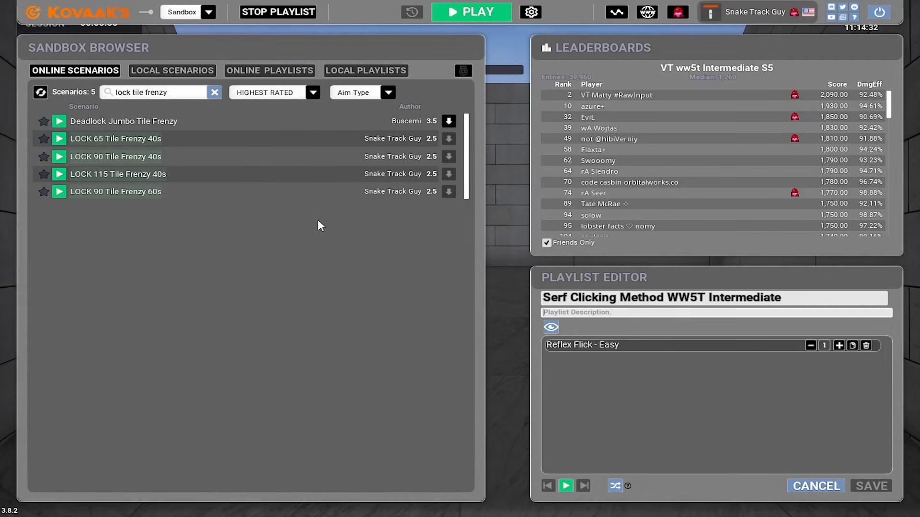
pyautogui.moveTo(44, 155)
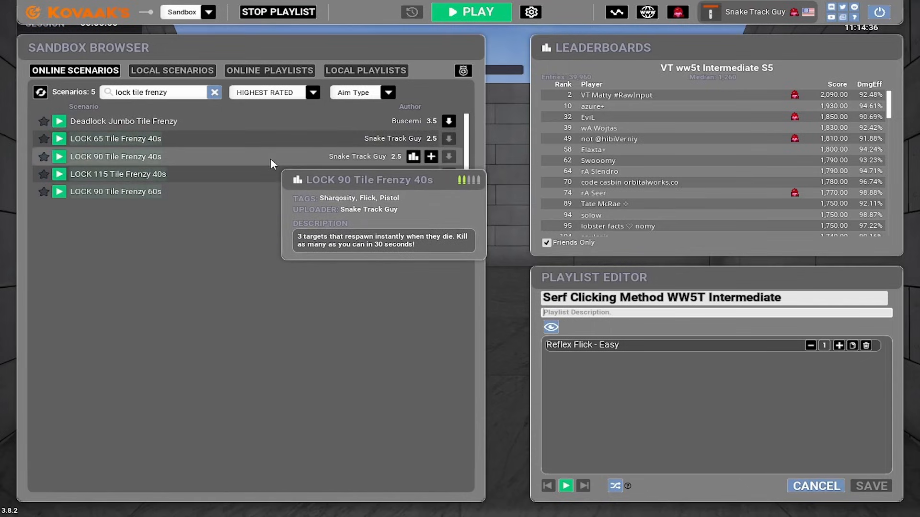
pyautogui.moveTo(255, 275)
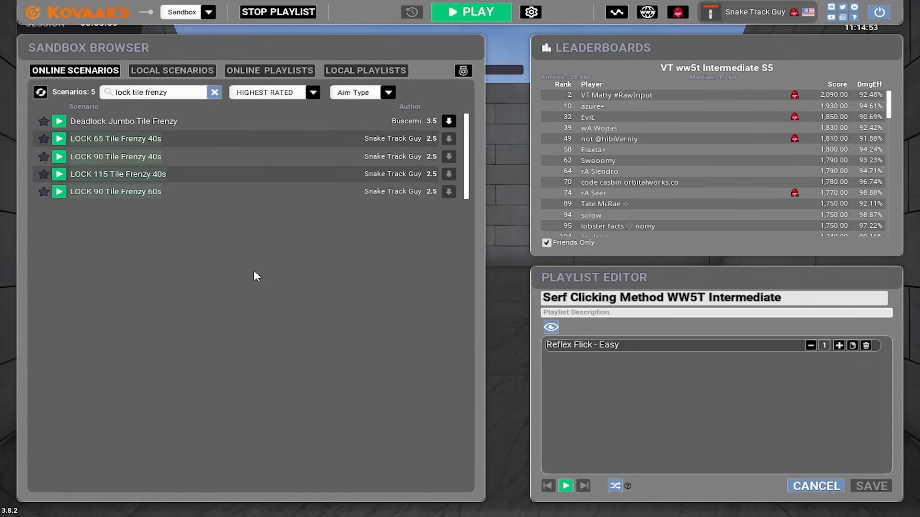
pyautogui.moveTo(293, 192)
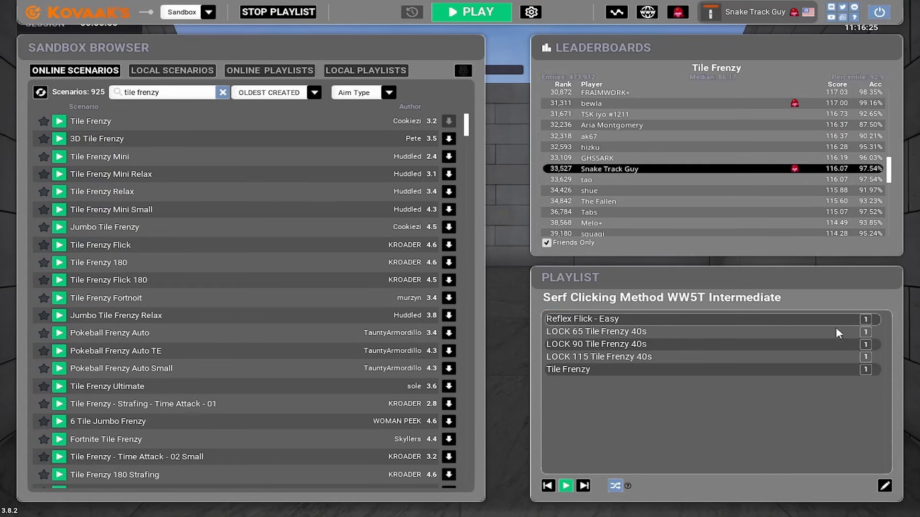
pyautogui.moveTo(606, 342)
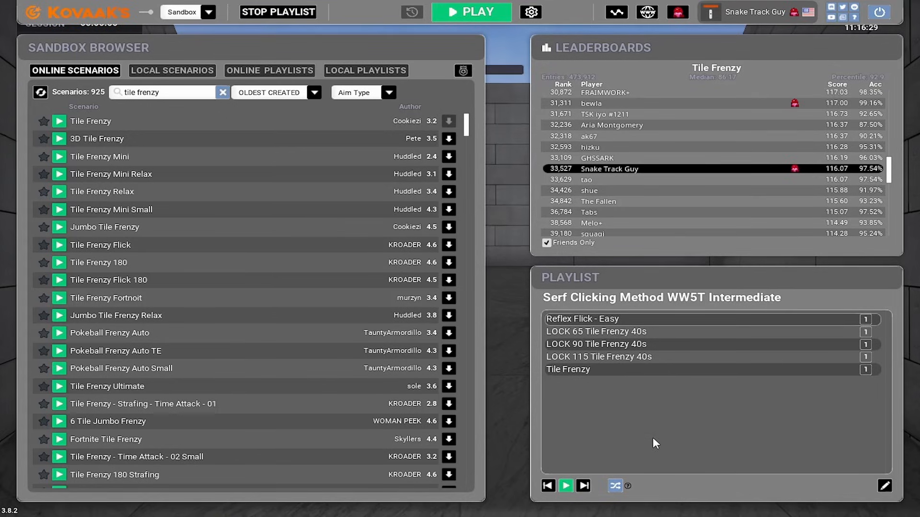
pyautogui.moveTo(714, 431)
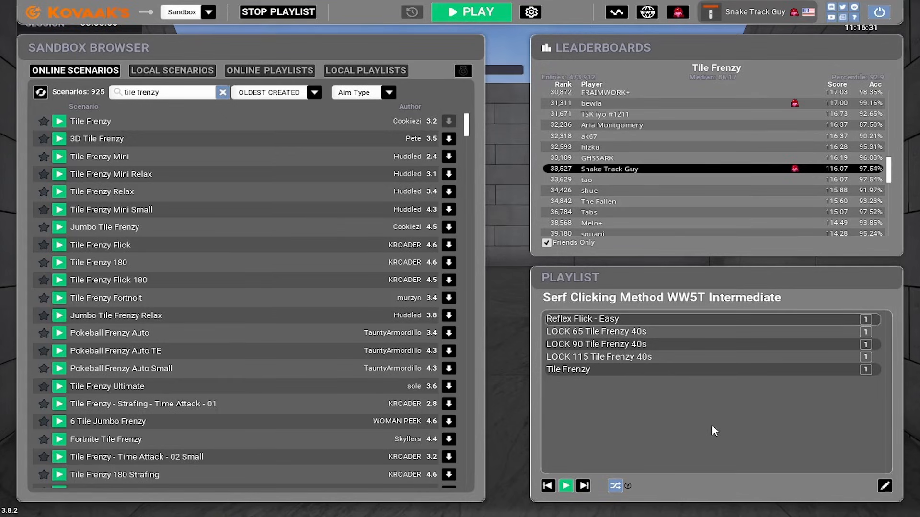
# - Open the offline Serf Clicking Training playlist and select Lock 85 ww5t Int
pyautogui.click(172, 71)
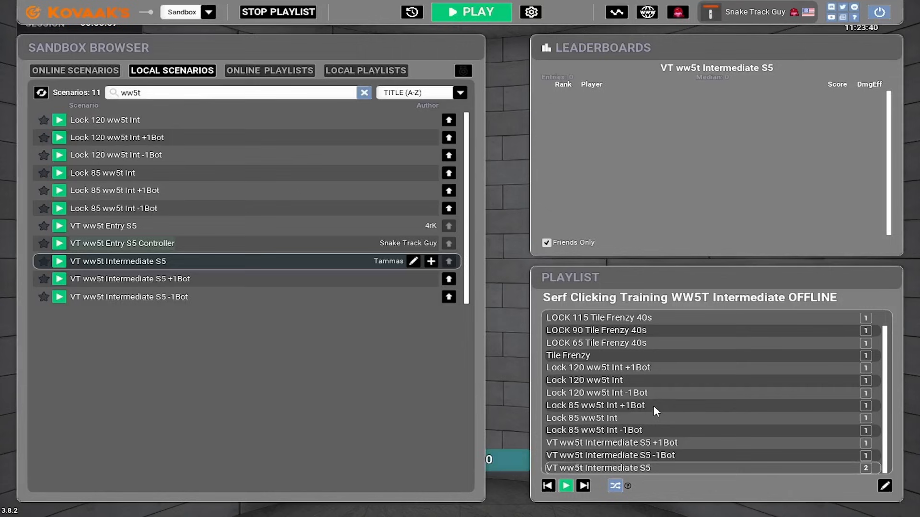
pyautogui.scroll(3)
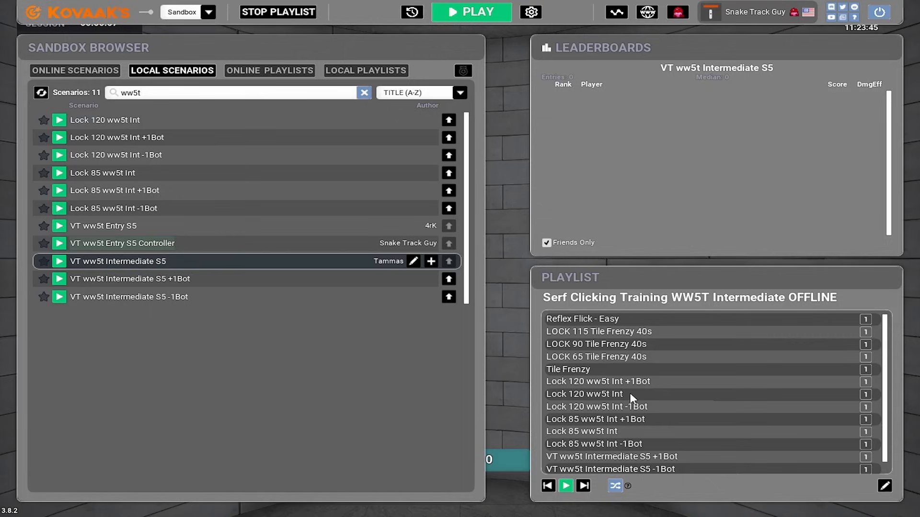
pyautogui.click(565, 486)
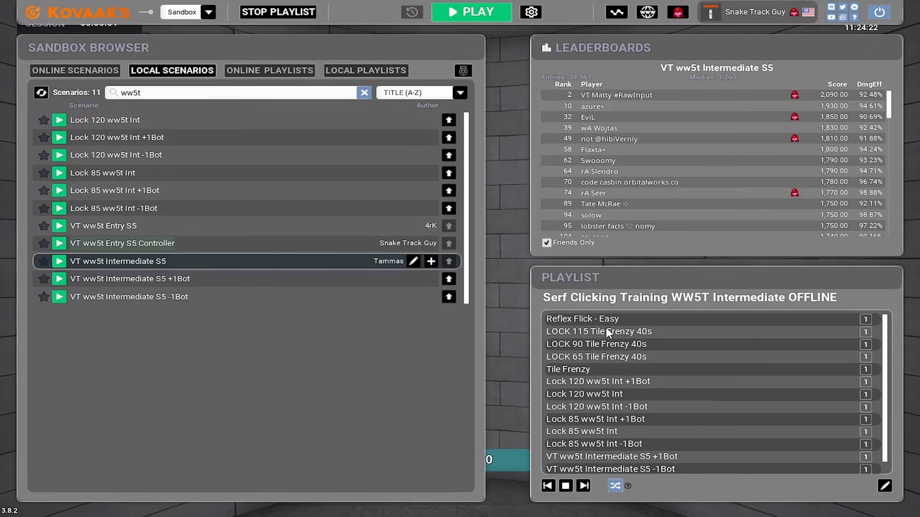
pyautogui.scroll(-3)
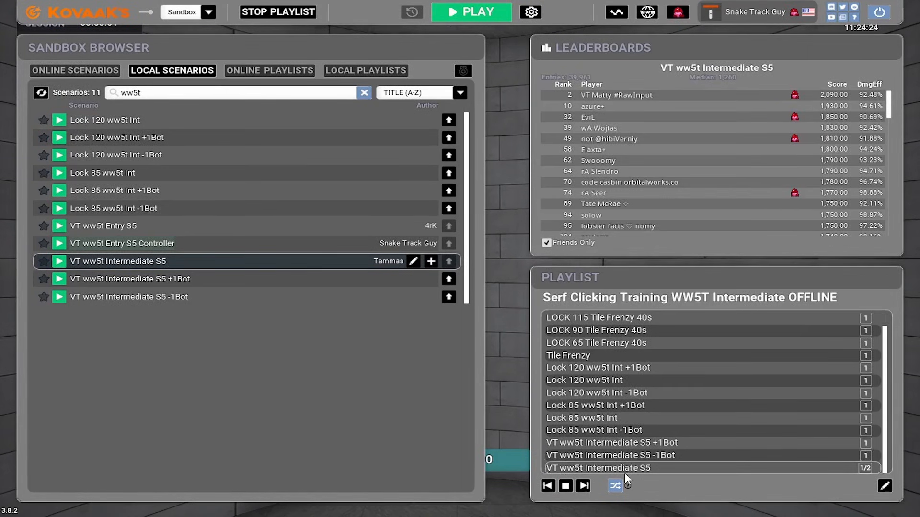
pyautogui.moveTo(766, 468)
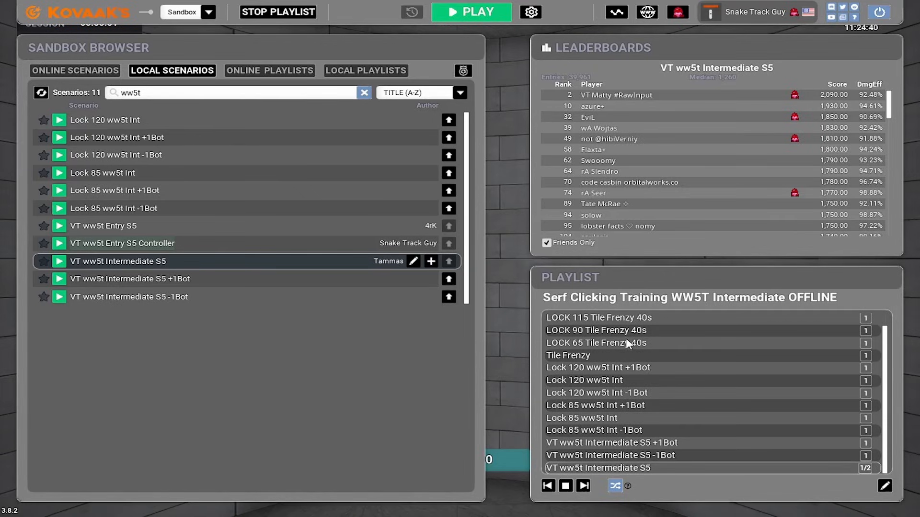
pyautogui.click(581, 418)
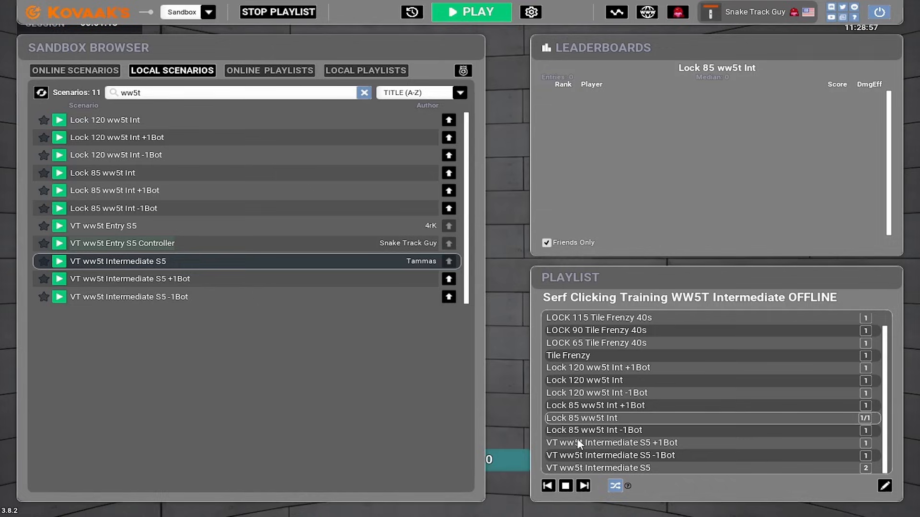
pyautogui.moveTo(586, 359)
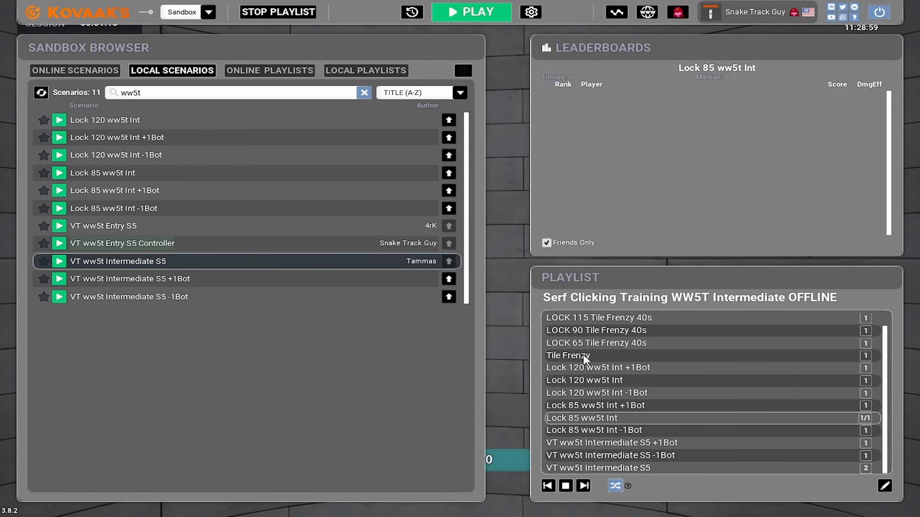
pyautogui.moveTo(539, 426)
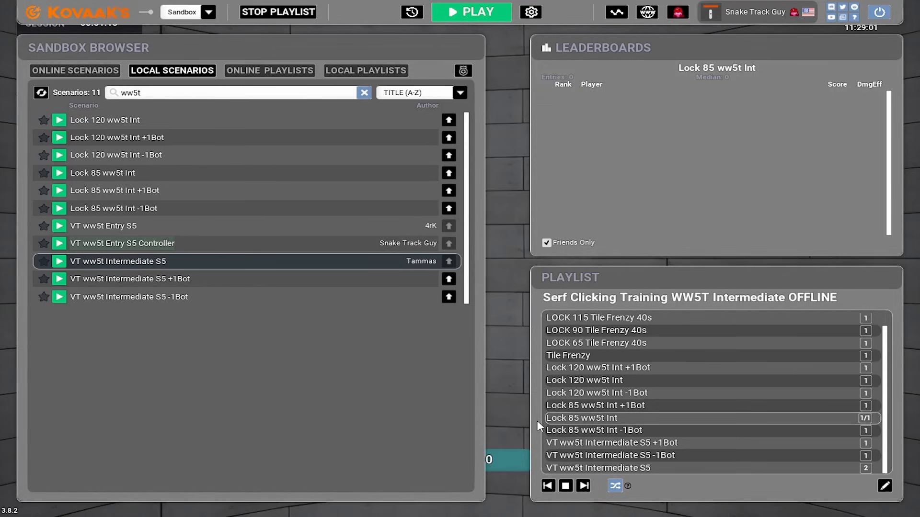
pyautogui.moveTo(567, 423)
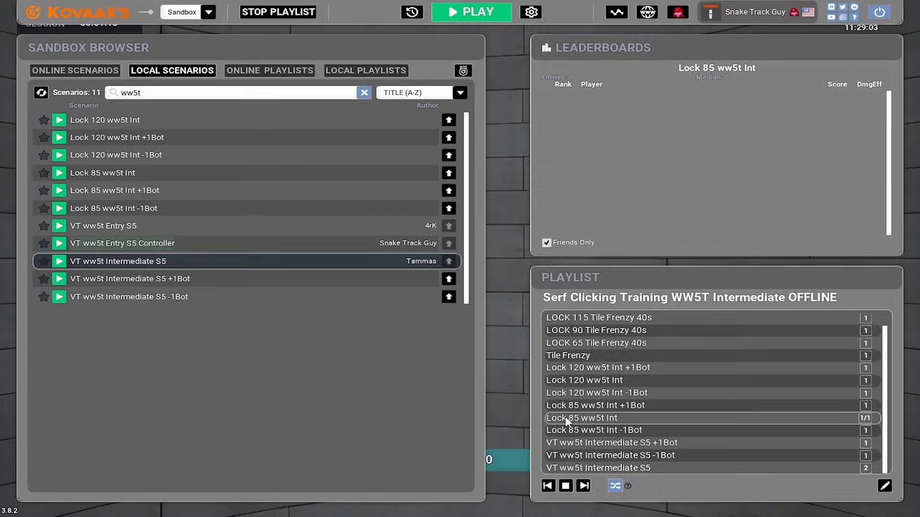
# - Start a run of the Lock 85 ww5t Int scenario
pyautogui.click(471, 12)
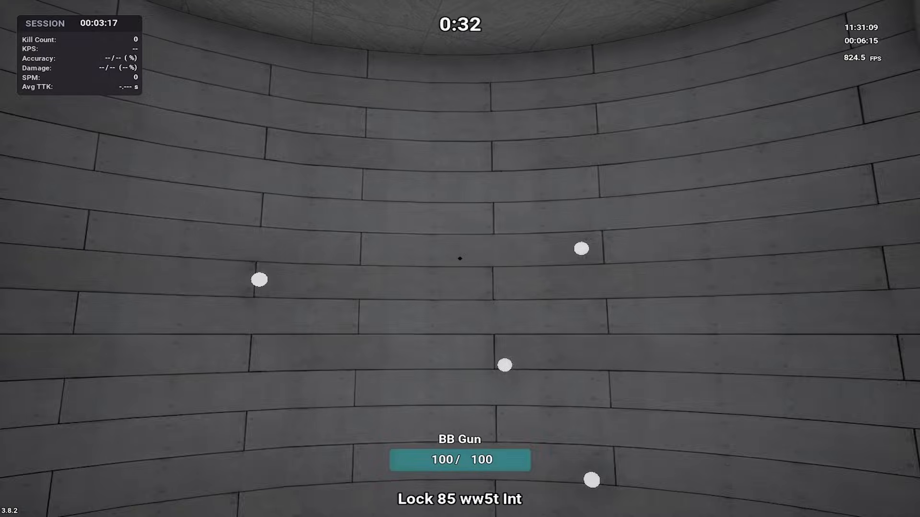
pyautogui.moveTo(460, 258)
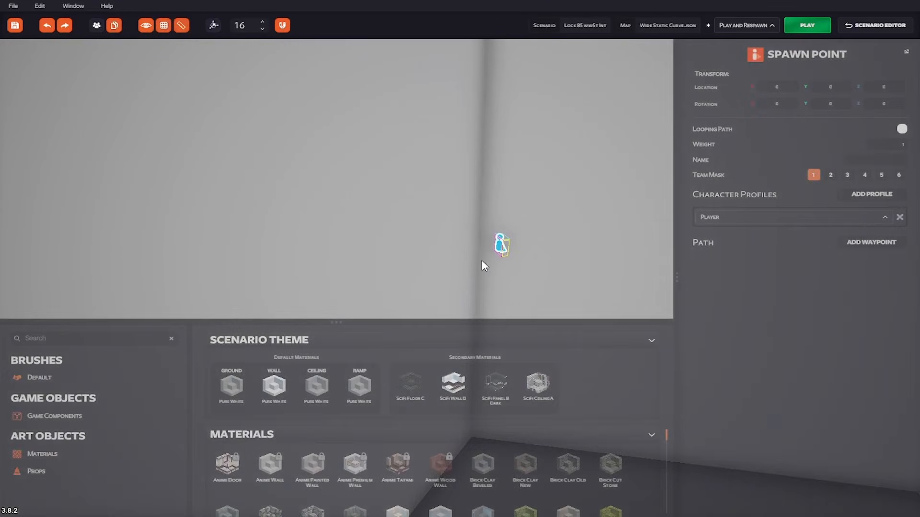
# - Hide the editor panels to view the map, then leave for the Save Scenario prompt
pyautogui.click(776, 87)
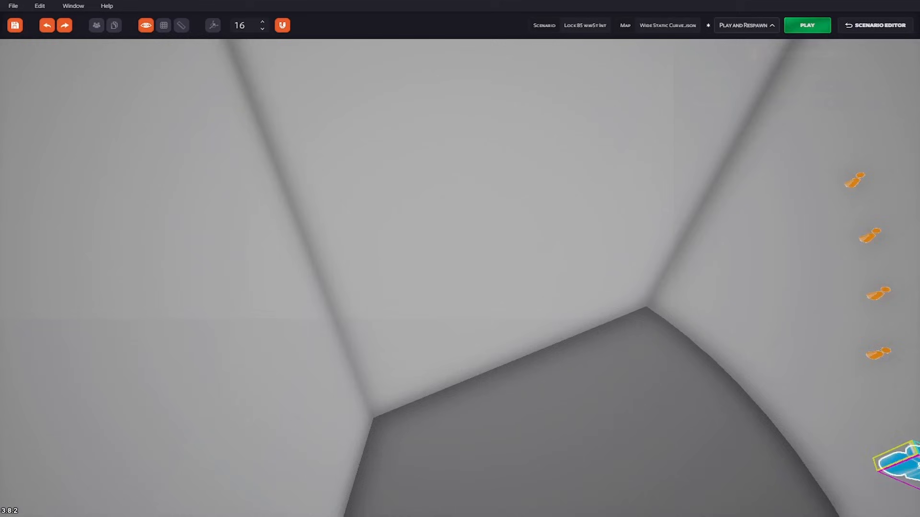
pyautogui.click(416, 307)
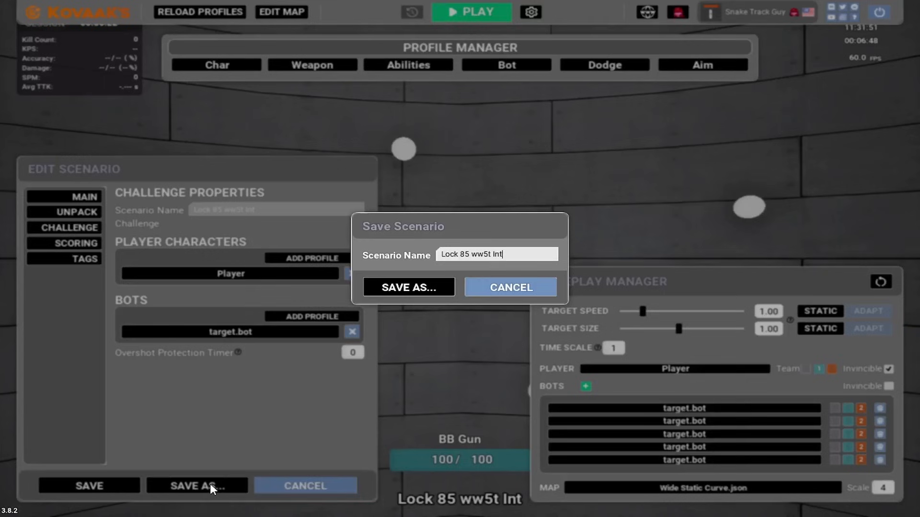
# - Dismiss the Save Scenario prompt and reopen the Lock 85 ww5t Int map editor
pyautogui.write('CLOS')
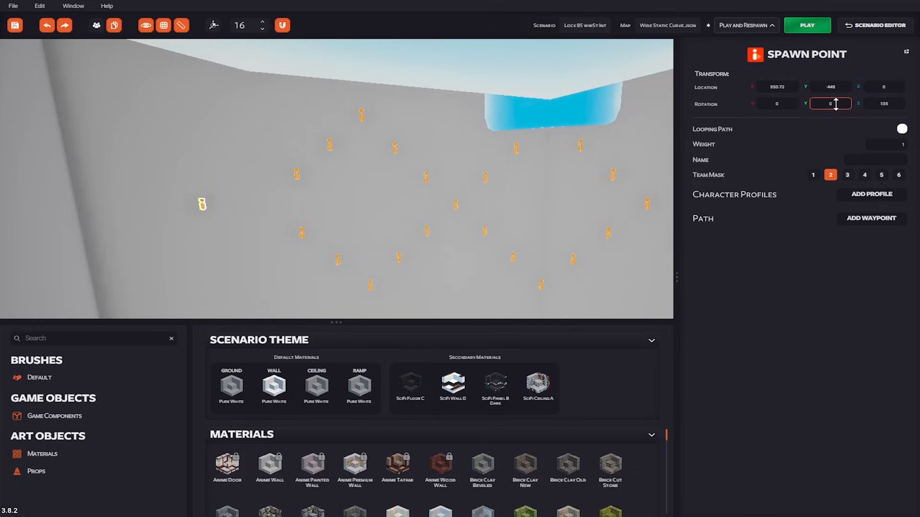
# - Exit the scenario editor and set the offline playlist to Lock 120 ww5t Int
pyautogui.click(870, 194)
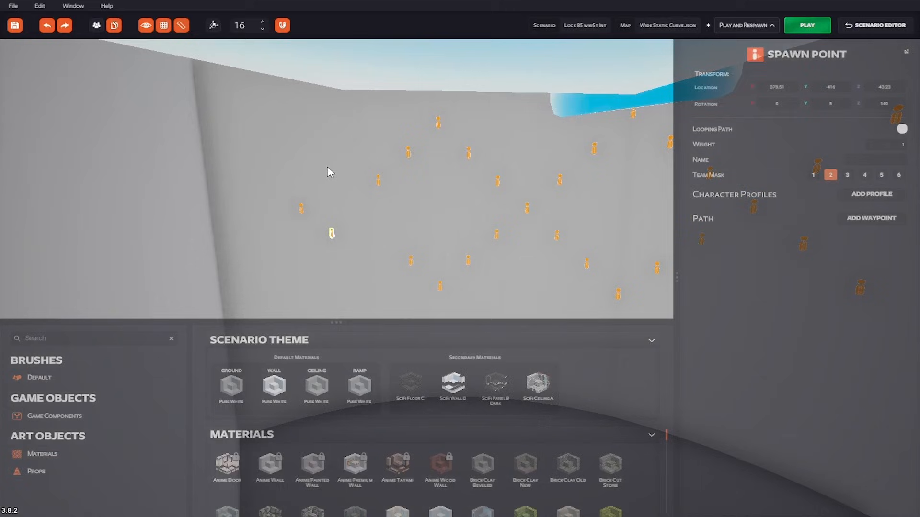
pyautogui.click(870, 194)
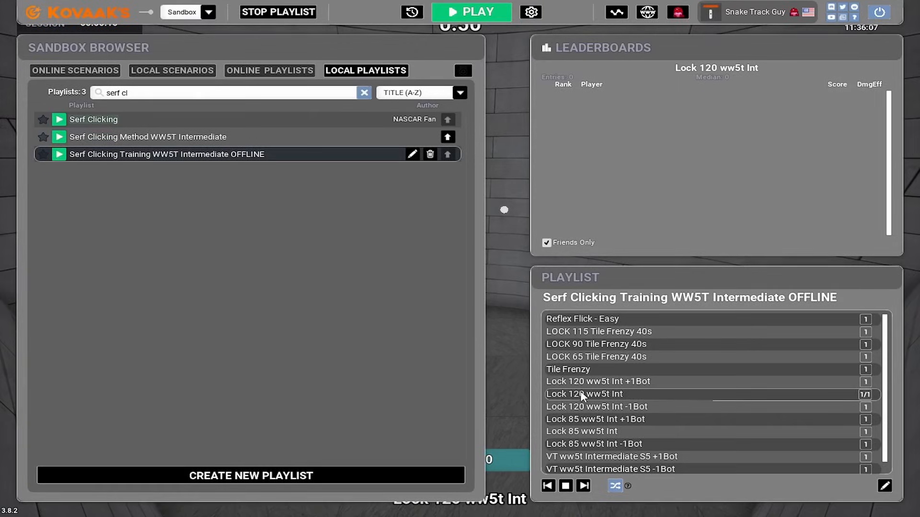
# - Start a one-minute run of Lock 120 ww5t Int
pyautogui.click(470, 12)
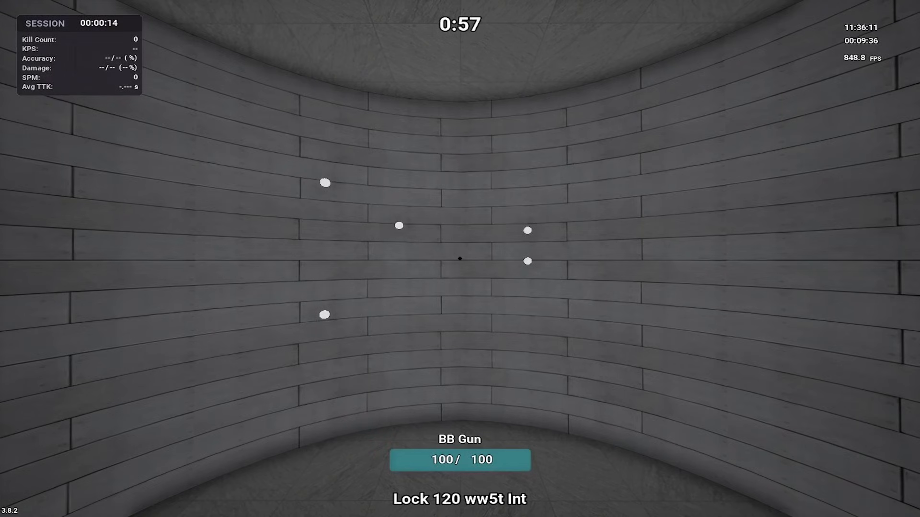
pyautogui.moveTo(460, 259)
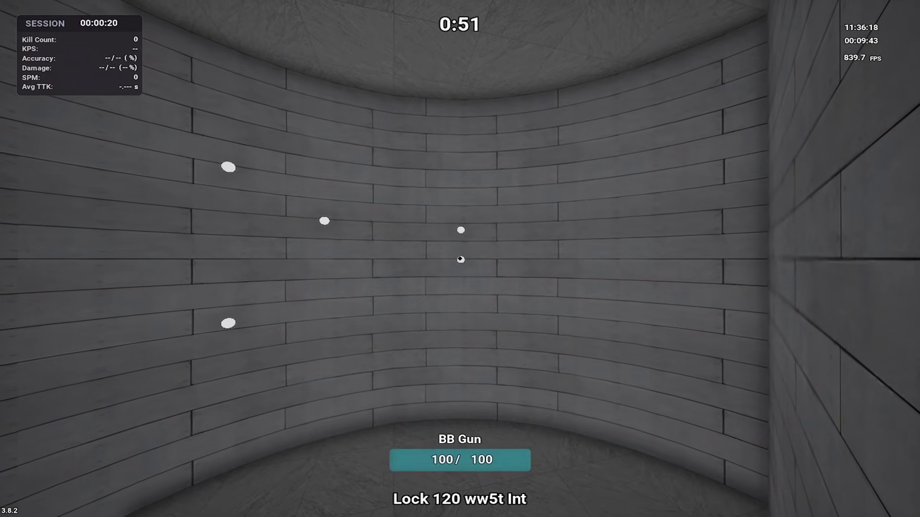
pyautogui.moveTo(460, 259)
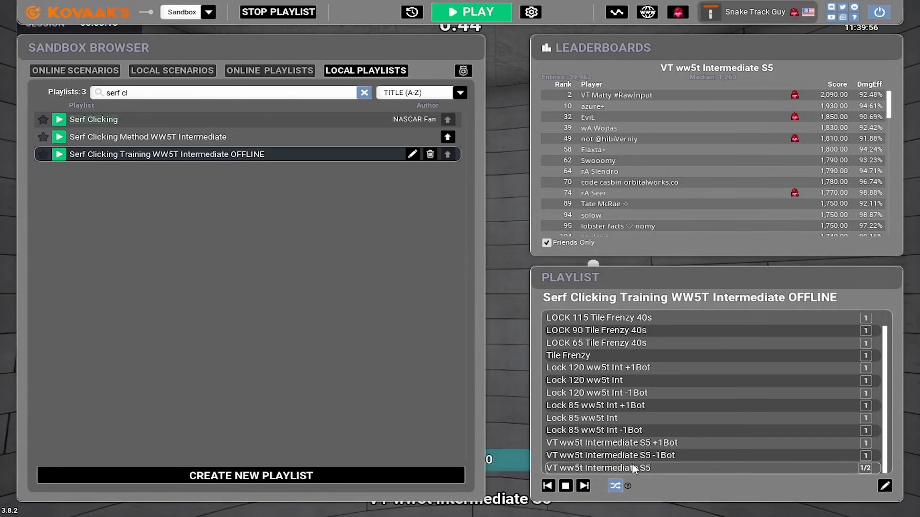
pyautogui.click(470, 12)
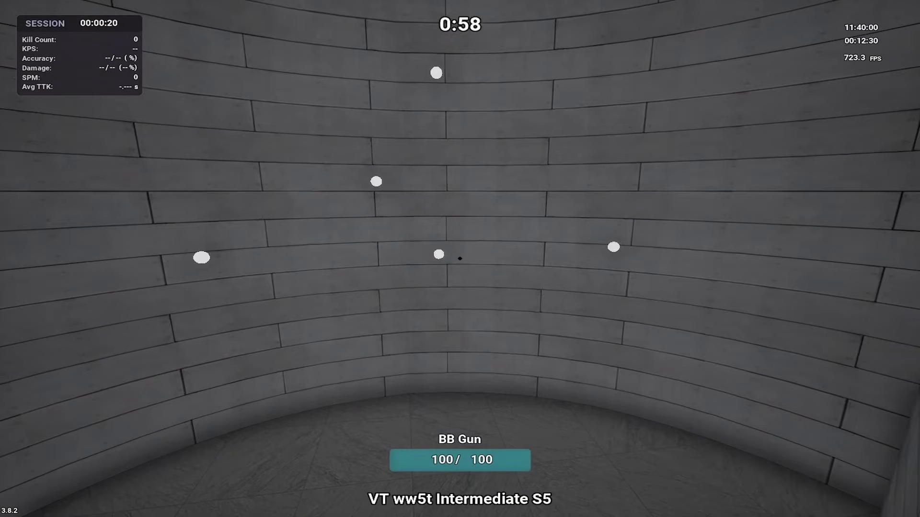
pyautogui.press('escape')
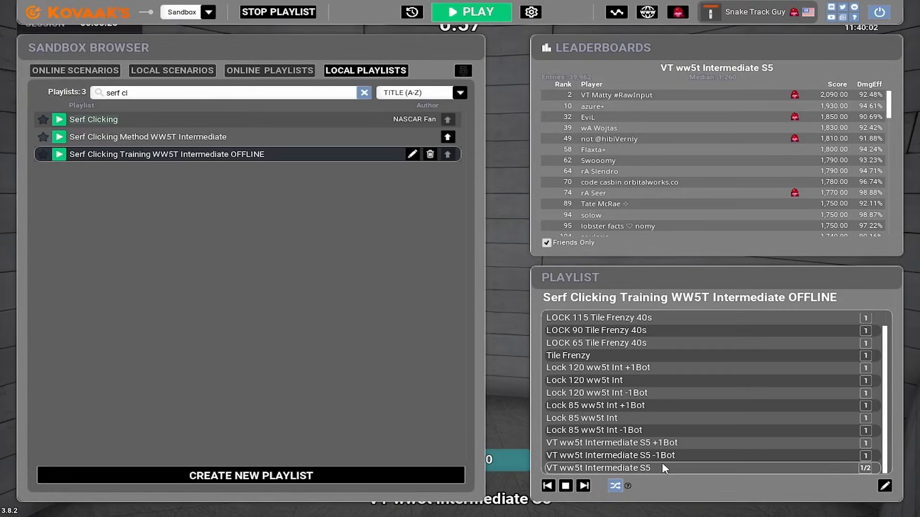
pyautogui.click(470, 12)
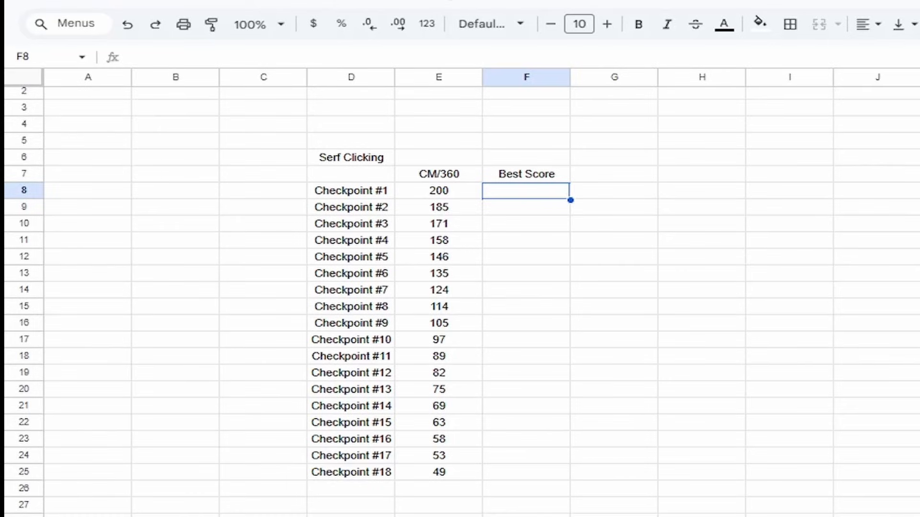
pyautogui.moveTo(604, 484)
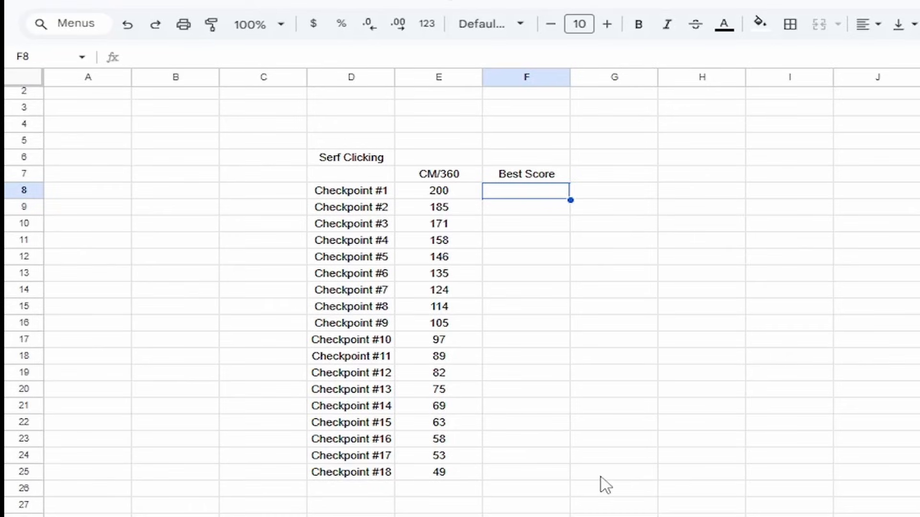
pyautogui.moveTo(360, 220)
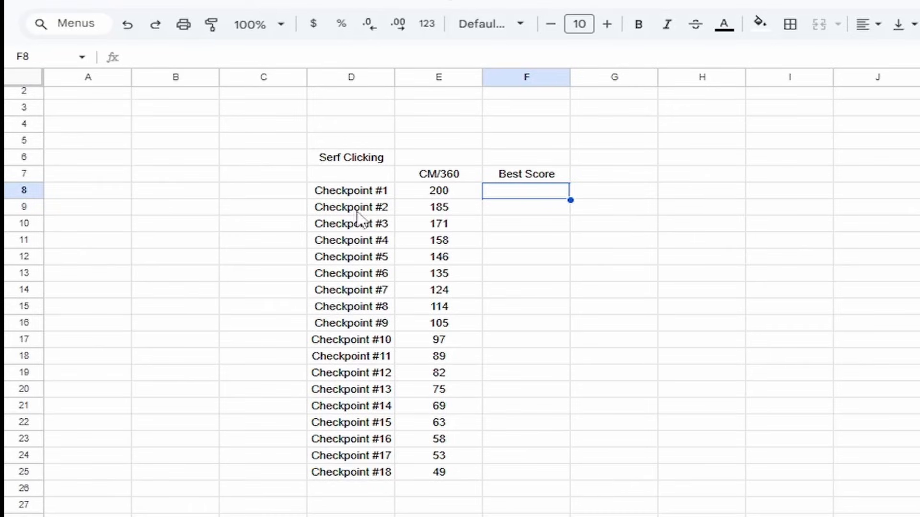
pyautogui.moveTo(624, 471)
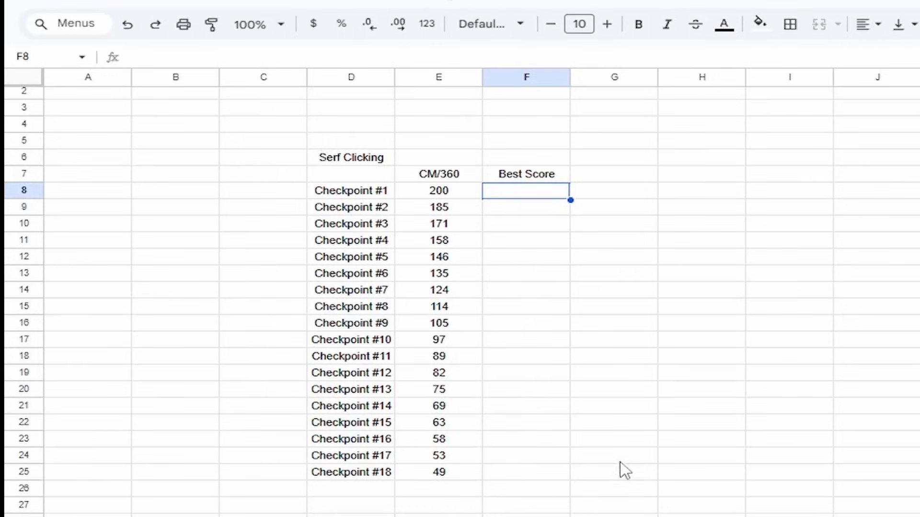
pyautogui.moveTo(336, 148)
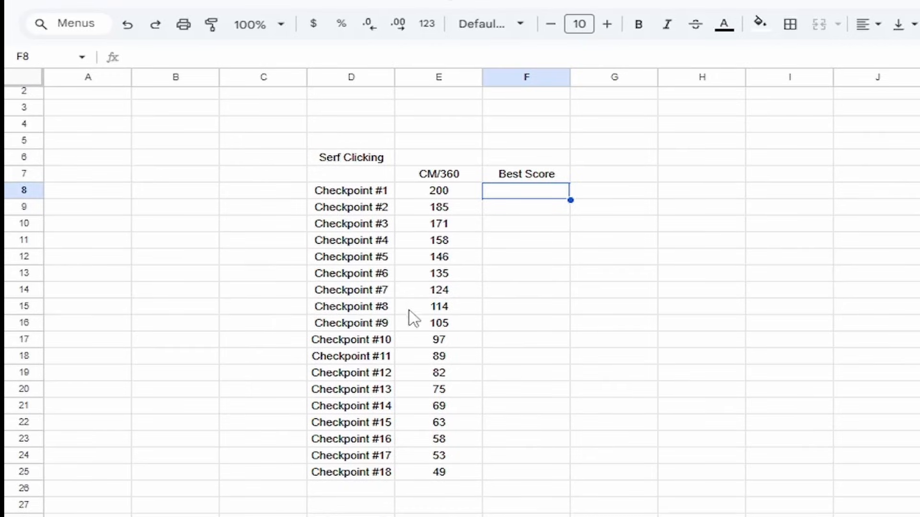
# - Select Checkpoint #18's value 49, then Checkpoint #1's Best Score cell F8
pyautogui.click(438, 472)
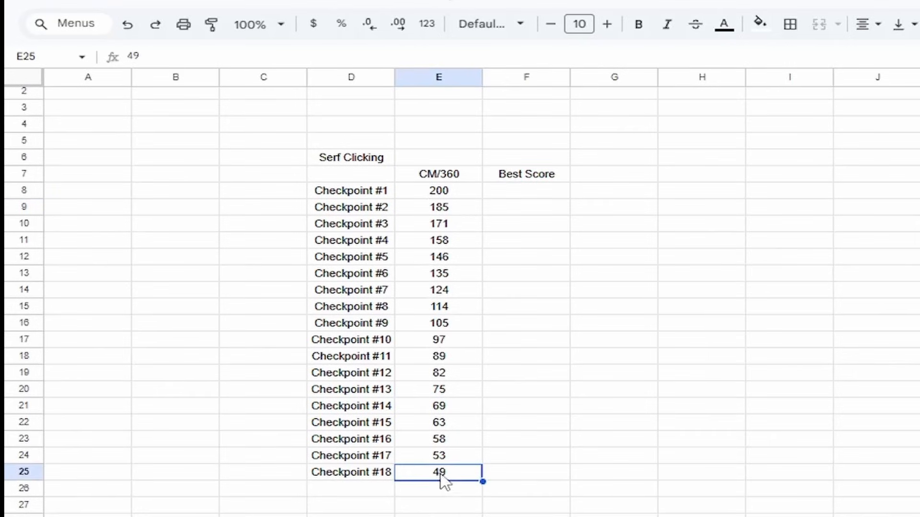
pyautogui.moveTo(446, 474)
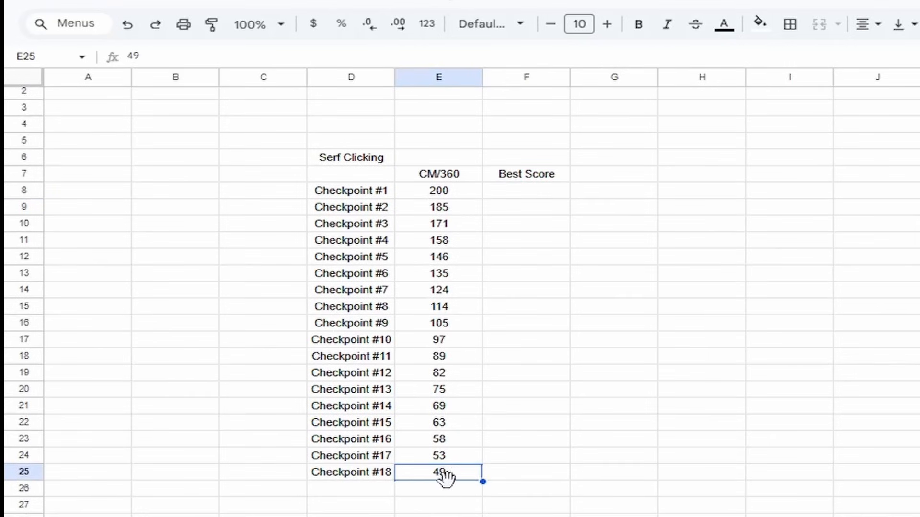
pyautogui.moveTo(447, 515)
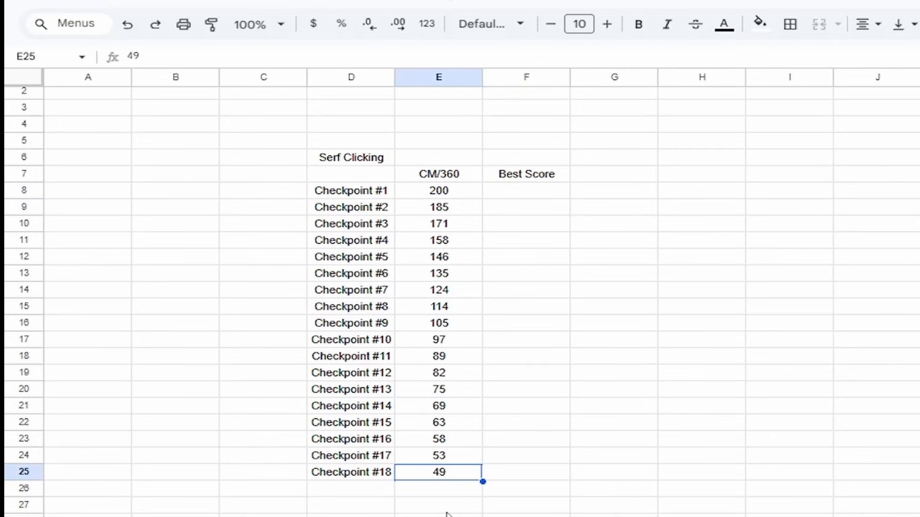
pyautogui.click(525, 190)
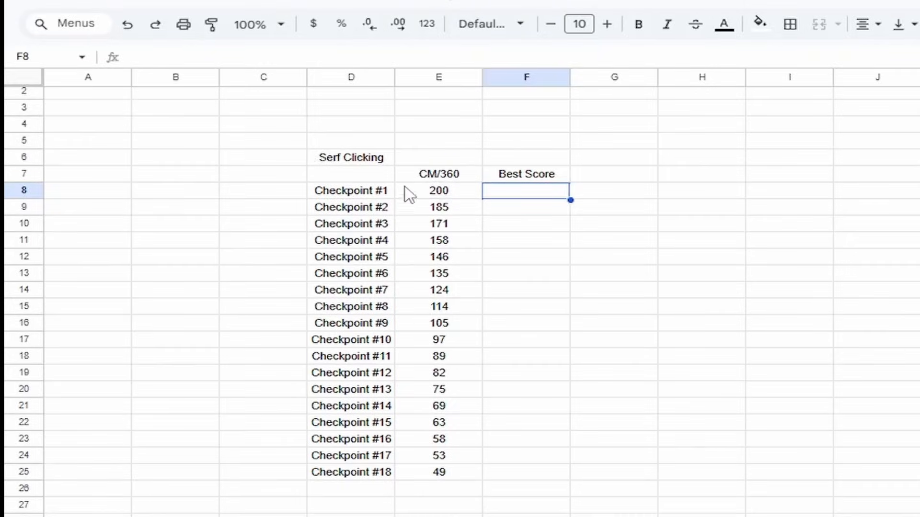
pyautogui.moveTo(732, 321)
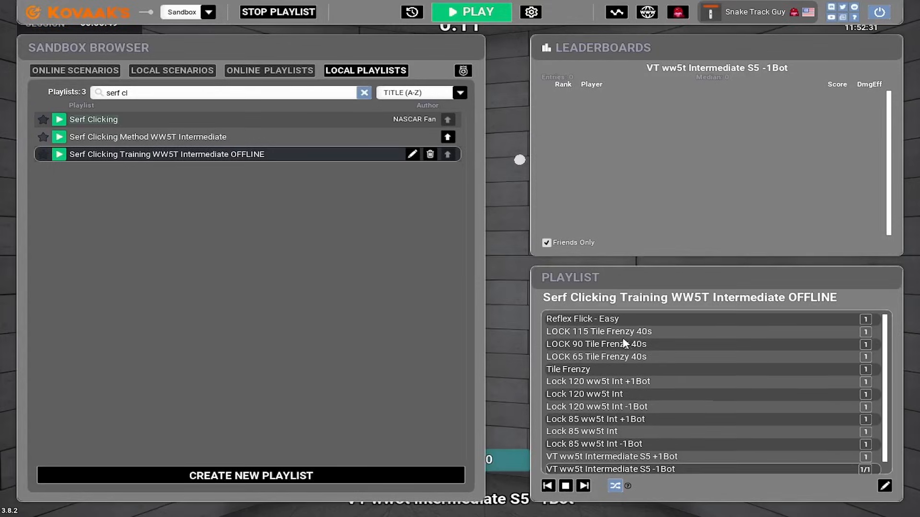
pyautogui.scroll(-3)
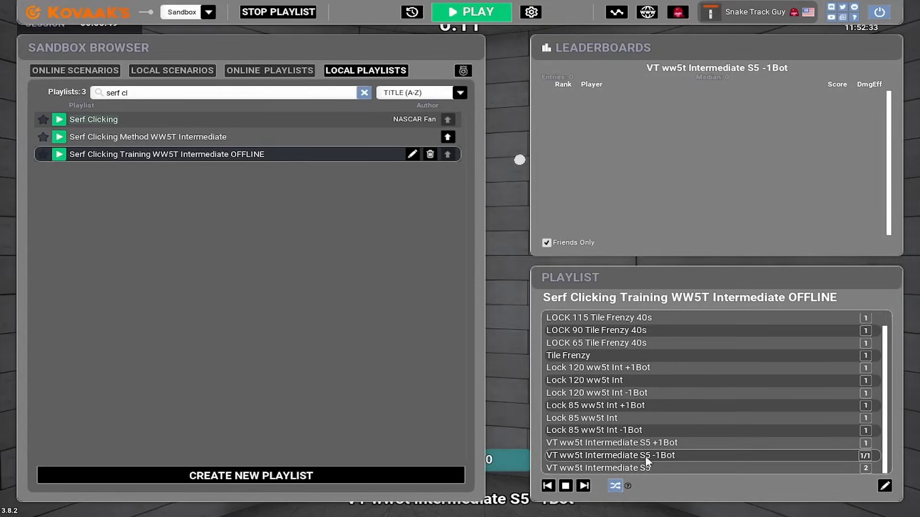
pyautogui.moveTo(856, 468)
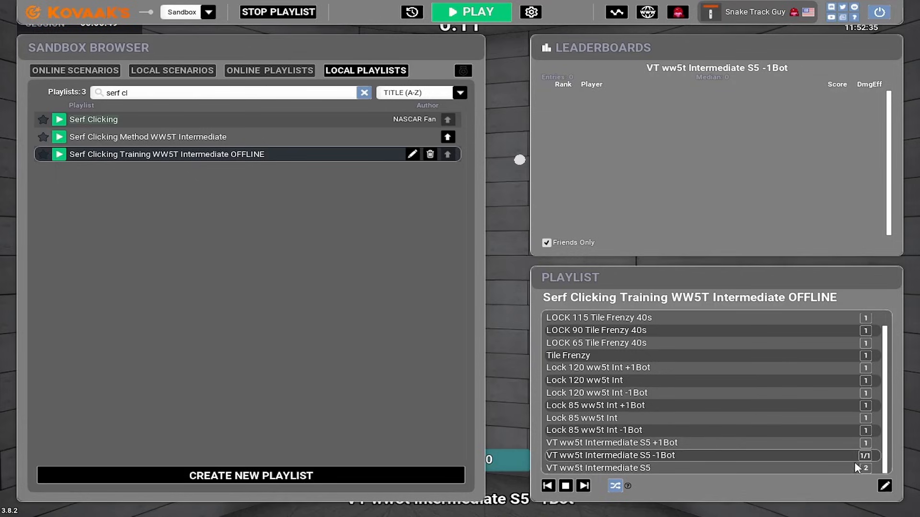
pyautogui.moveTo(840, 455)
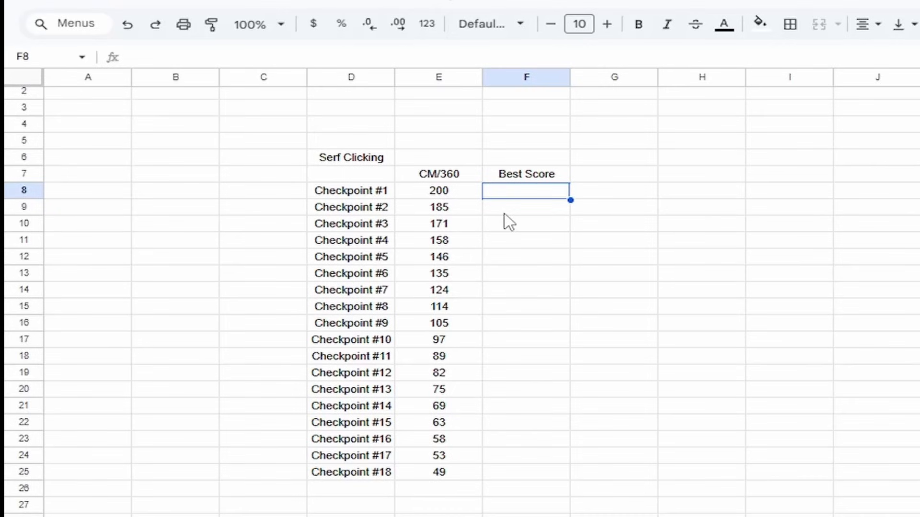
# - Enter Best Score 100 for Checkpoint #1 and review Checkpoints #2–#6's CM/360 values
pyautogui.write('100')
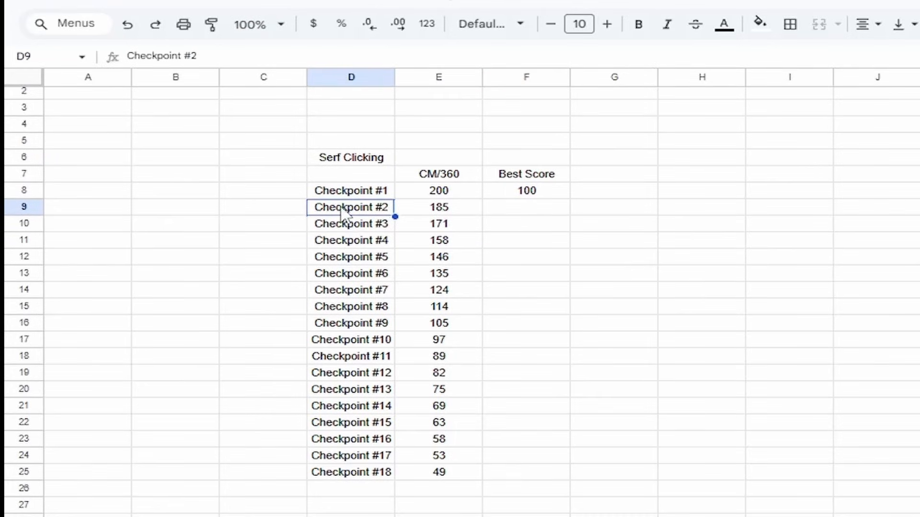
pyautogui.click(438, 206)
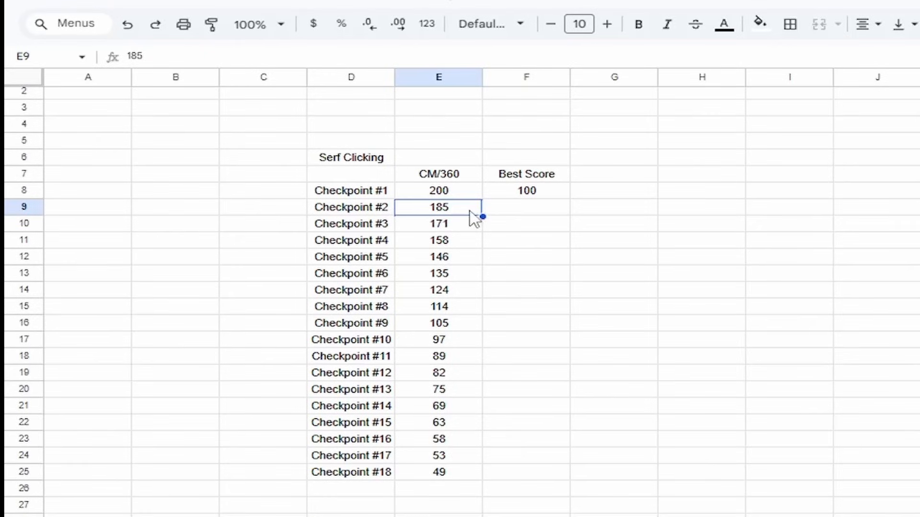
pyautogui.moveTo(402, 211)
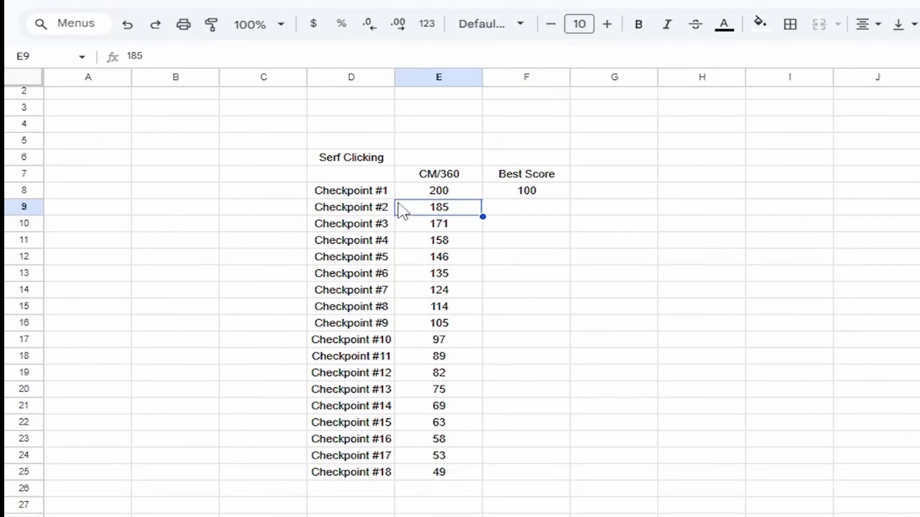
pyautogui.click(438, 224)
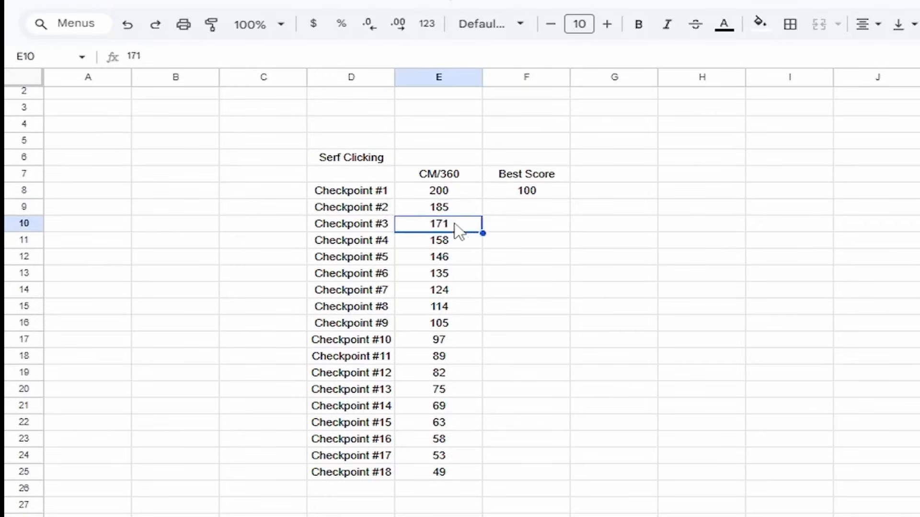
pyautogui.click(438, 257)
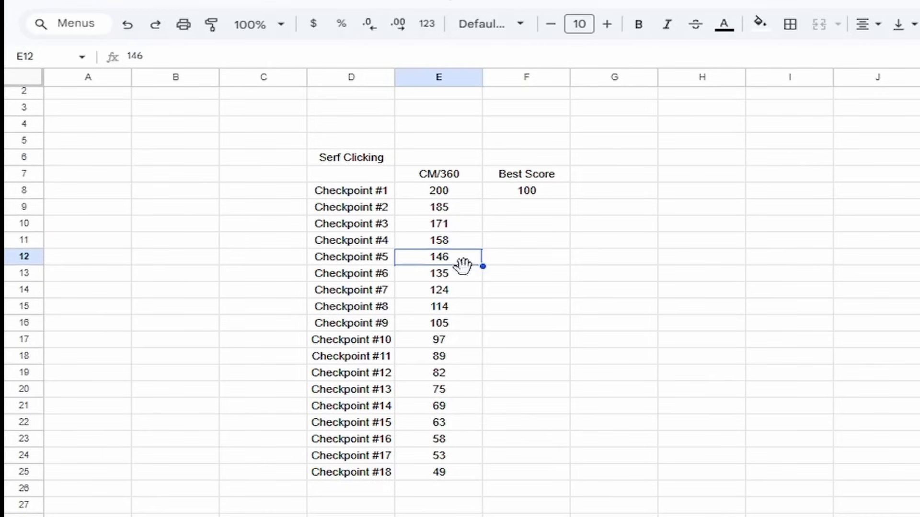
pyautogui.click(438, 272)
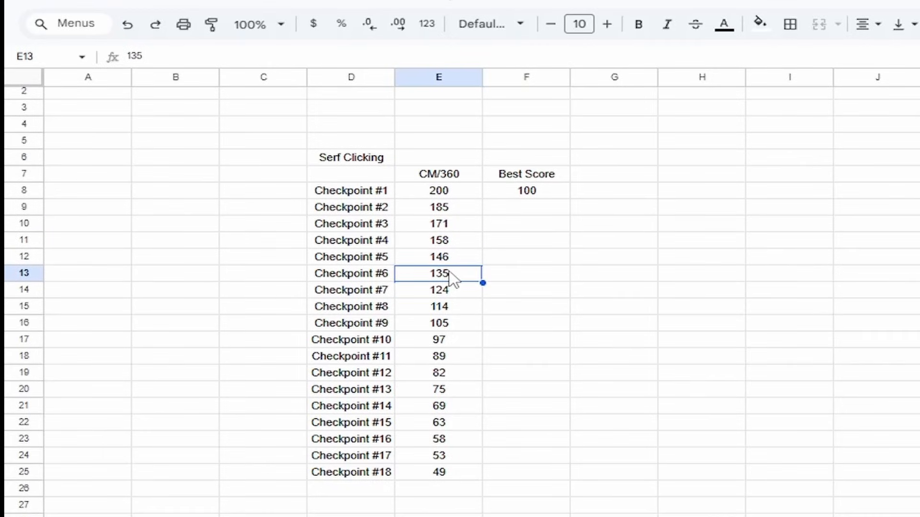
pyautogui.moveTo(457, 280)
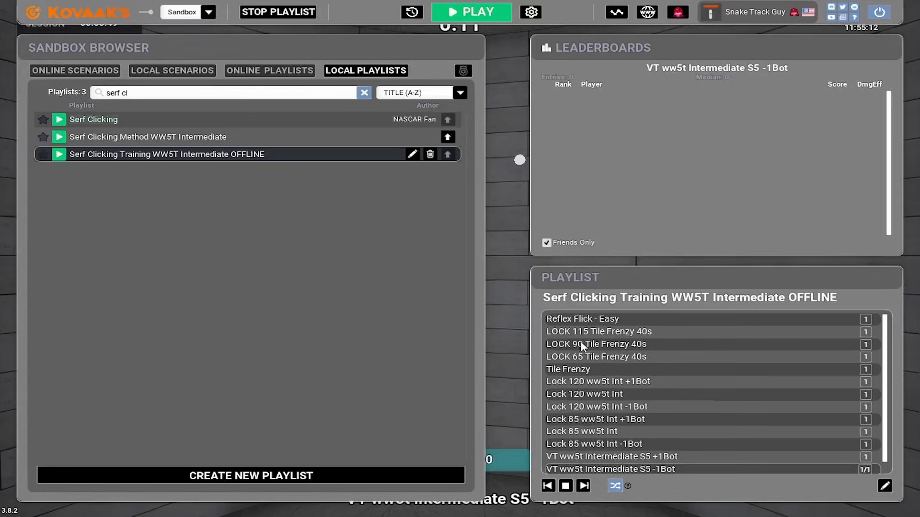
pyautogui.moveTo(602, 371)
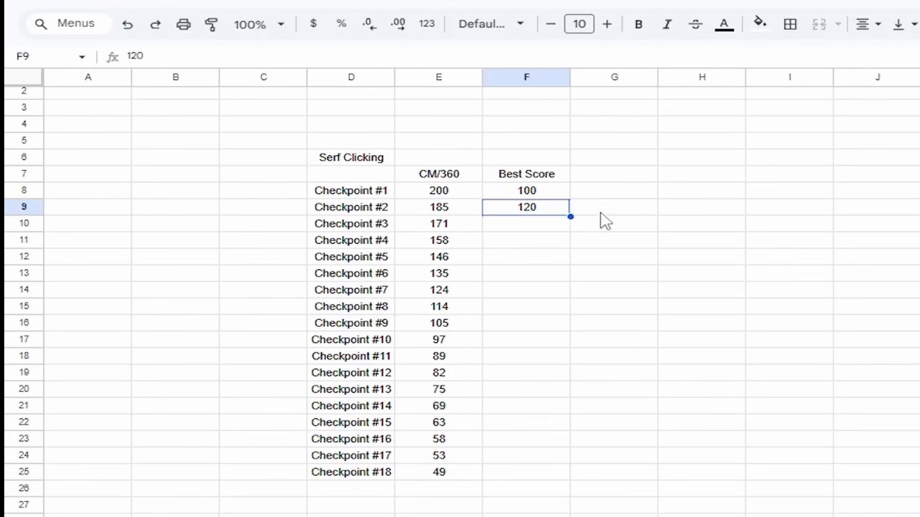
# - Select Checkpoint #2's Best Score cell to correct it to 90
pyautogui.click(438, 224)
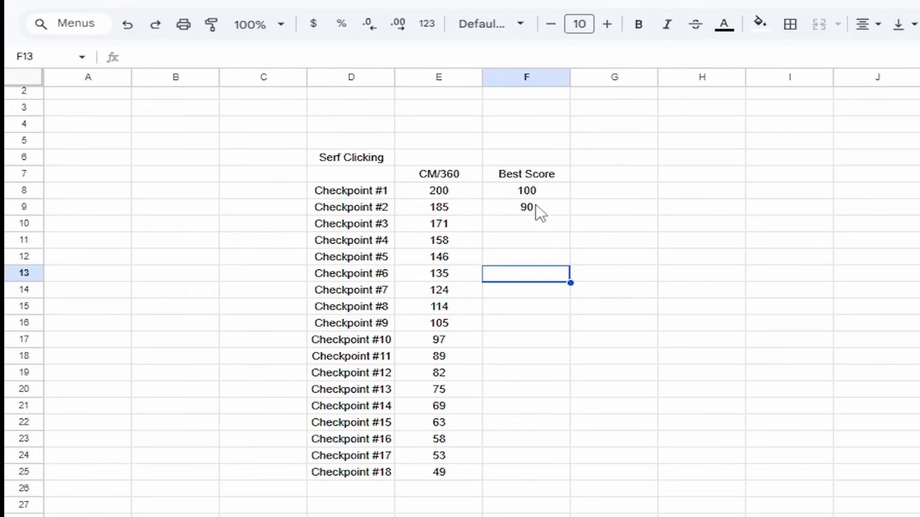
pyautogui.moveTo(515, 227)
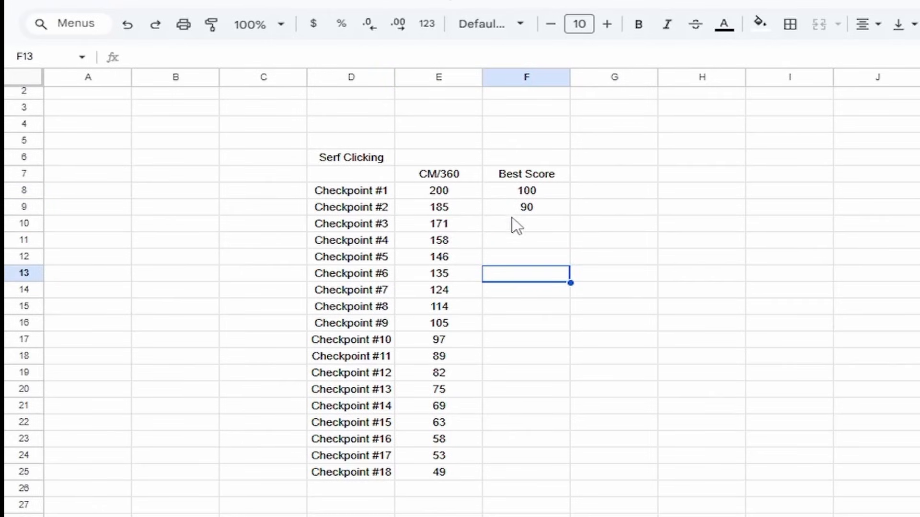
pyautogui.moveTo(472, 234)
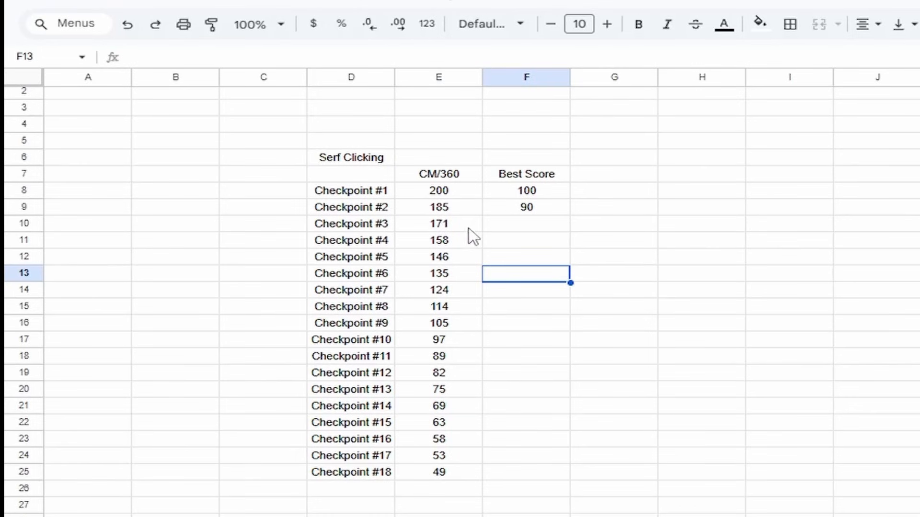
pyautogui.moveTo(549, 239)
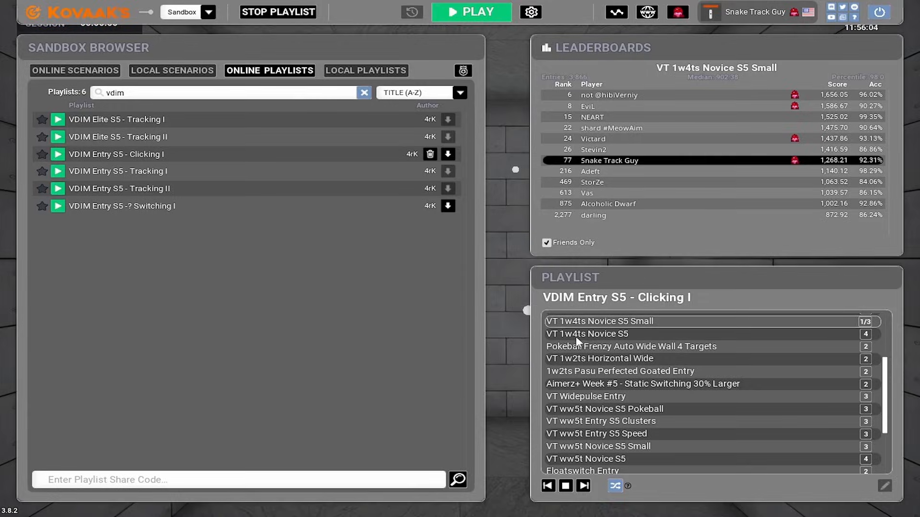
pyautogui.moveTo(583, 388)
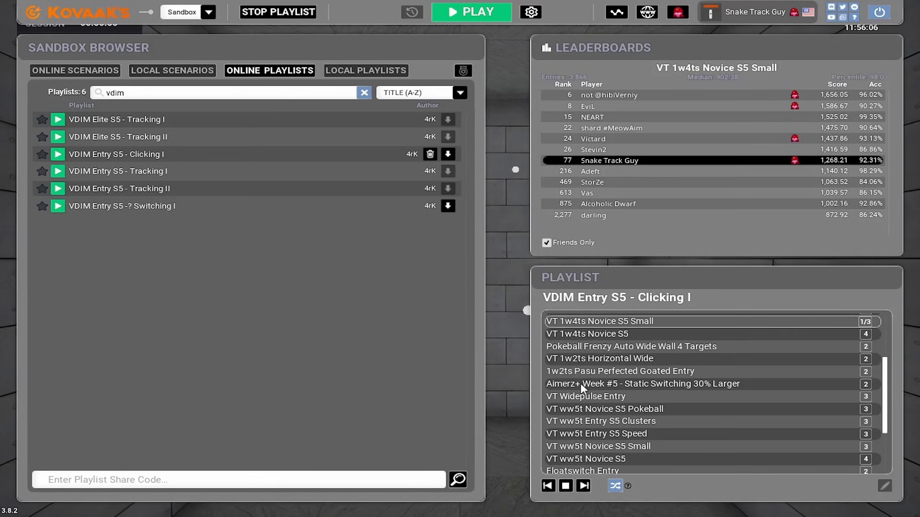
pyautogui.moveTo(588, 465)
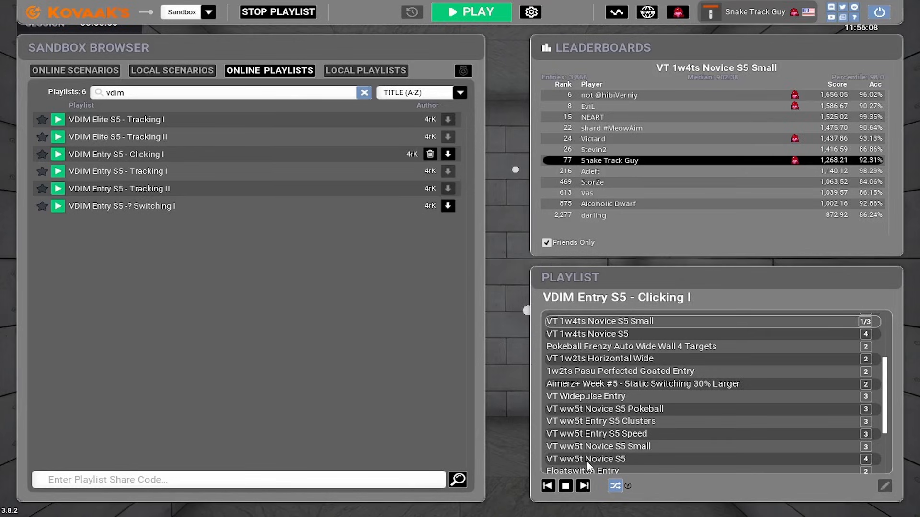
pyautogui.moveTo(626, 374)
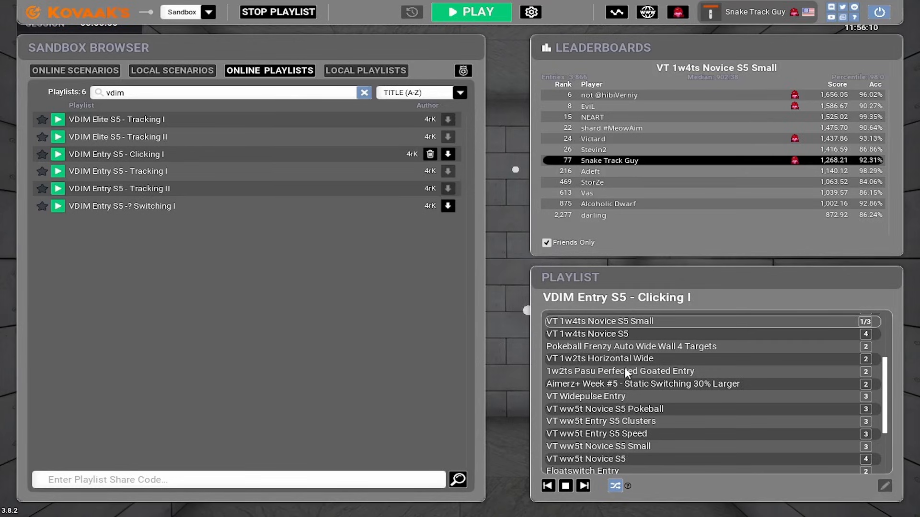
pyautogui.moveTo(547, 336)
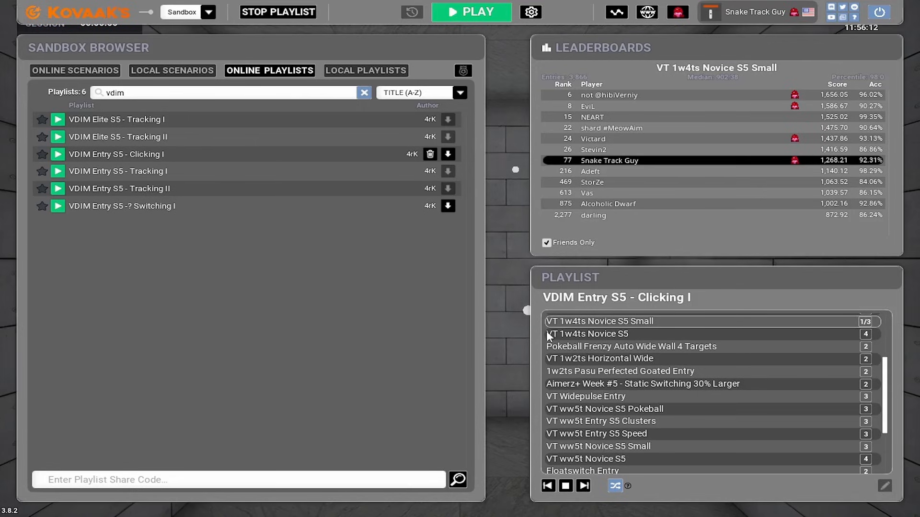
pyautogui.moveTo(572, 339)
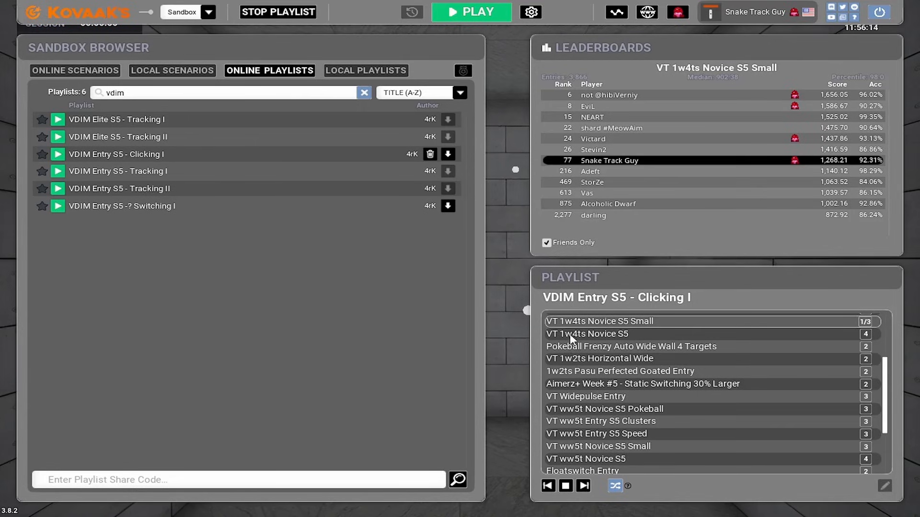
pyautogui.moveTo(595, 352)
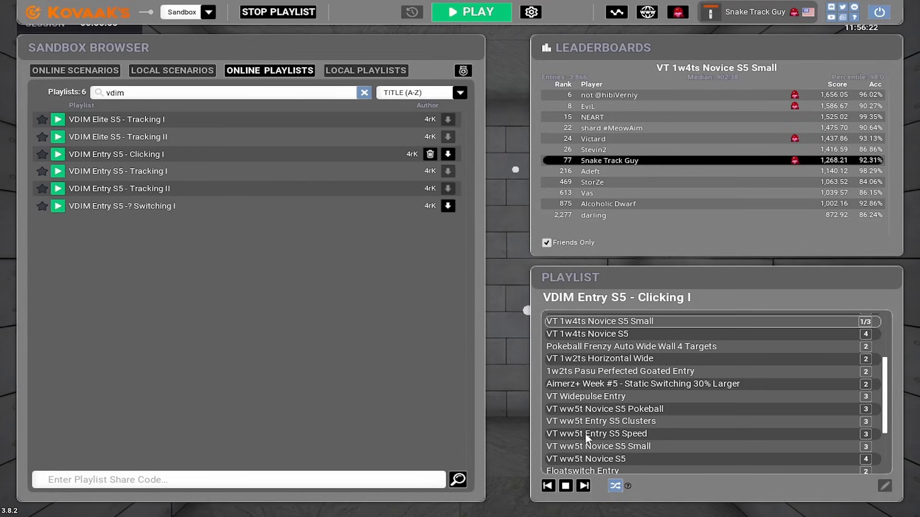
pyautogui.moveTo(565, 456)
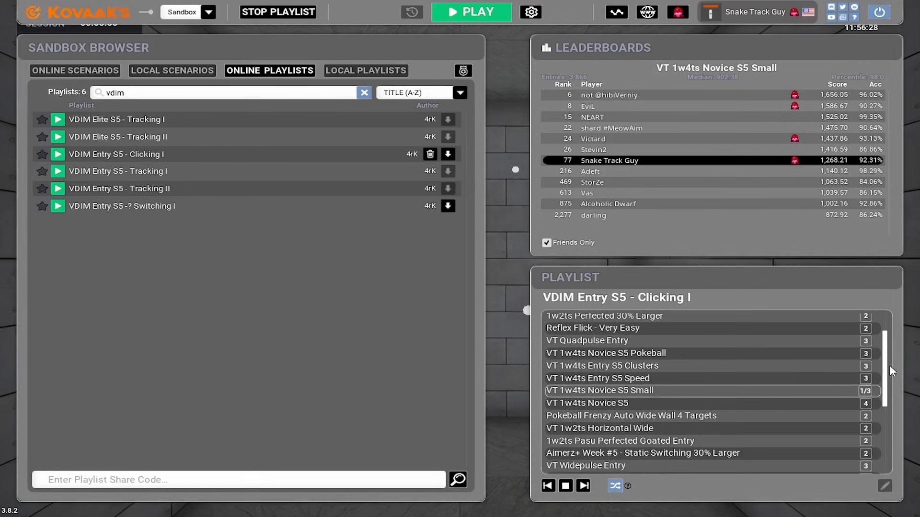
pyautogui.moveTo(588, 403)
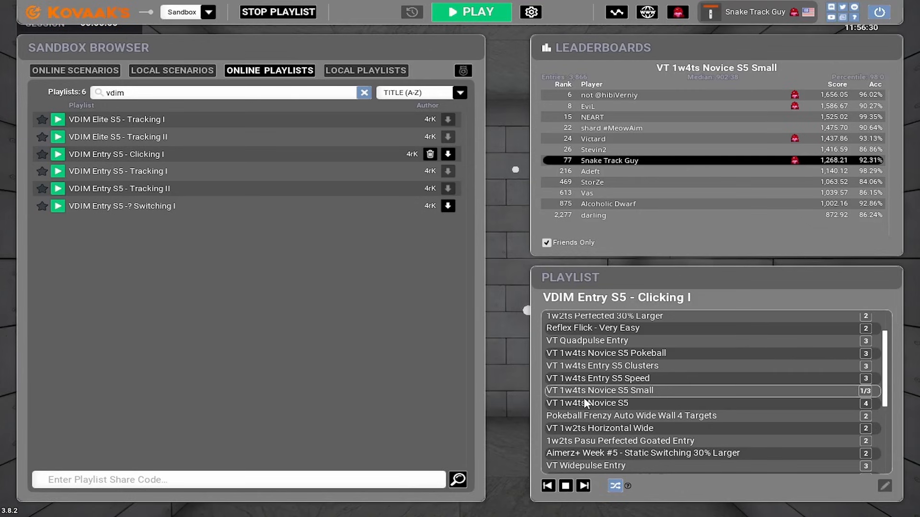
# - Scroll through VDIM Entry S5 - Clicking I's VT 1w4ts and VT ww5t scenarios
pyautogui.scroll(-3)
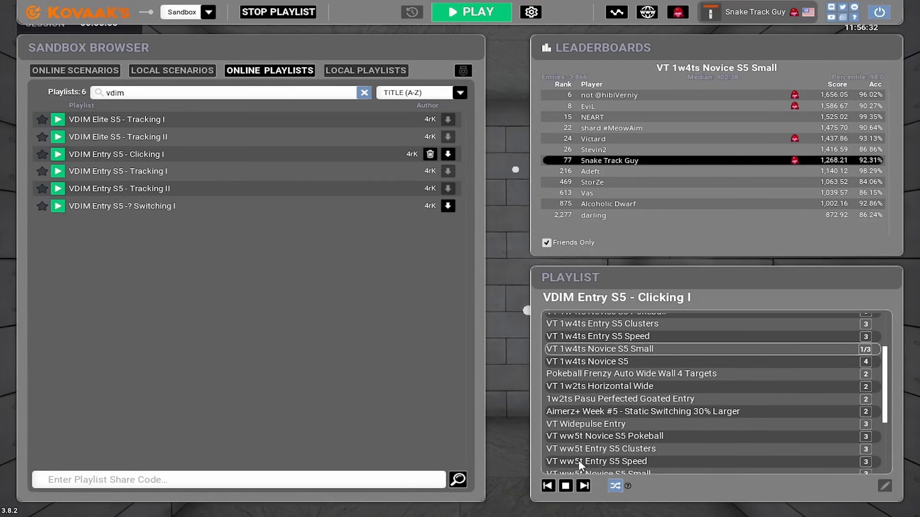
pyautogui.scroll(-3)
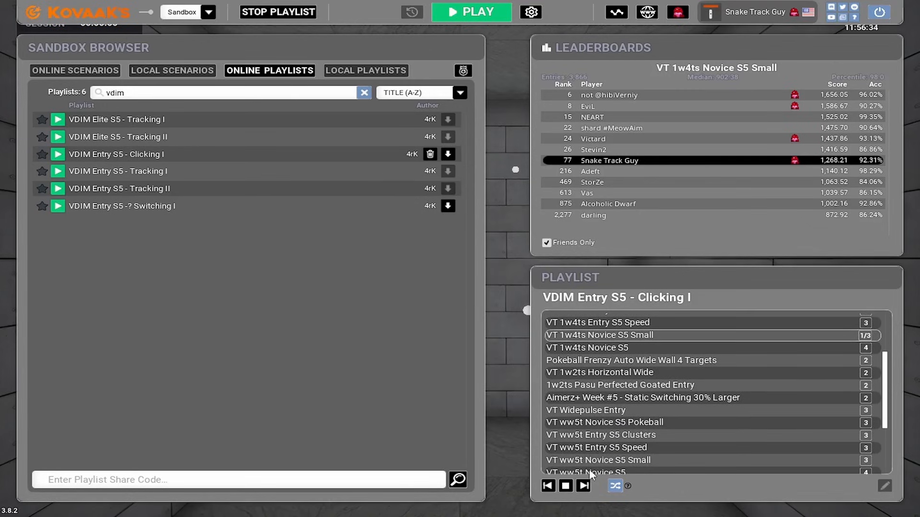
pyautogui.moveTo(574, 365)
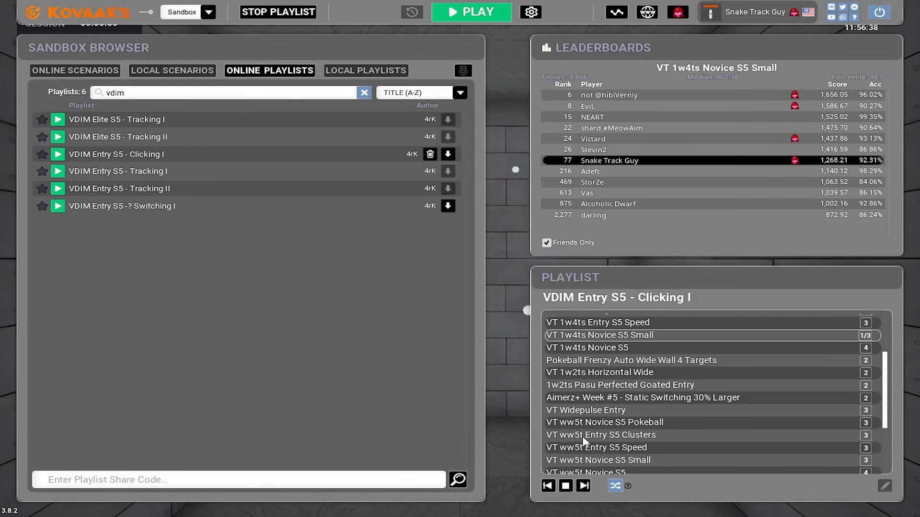
pyautogui.moveTo(410, 375)
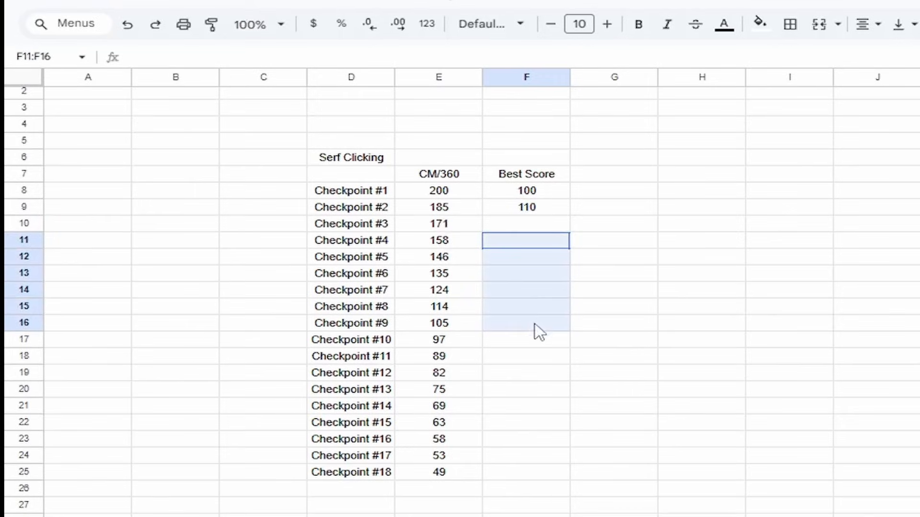
pyautogui.click(525, 223)
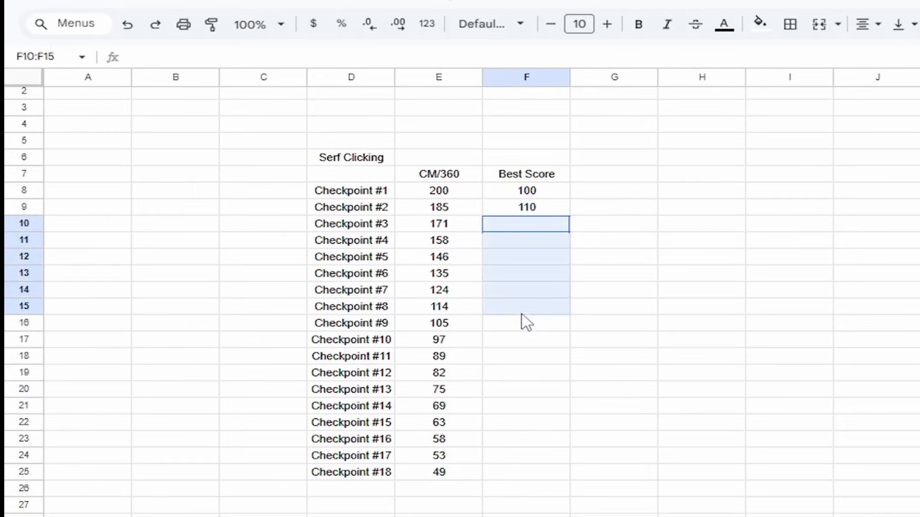
pyautogui.click(701, 373)
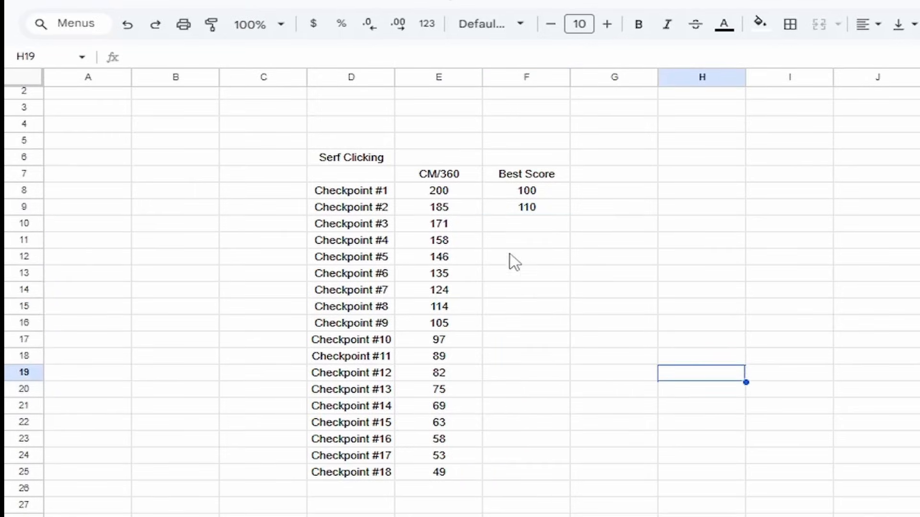
pyautogui.moveTo(407, 285)
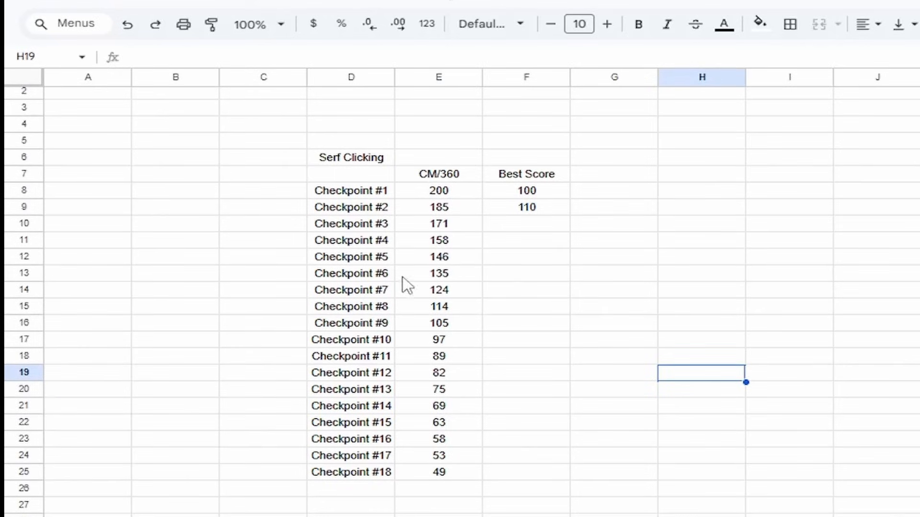
pyautogui.click(350, 356)
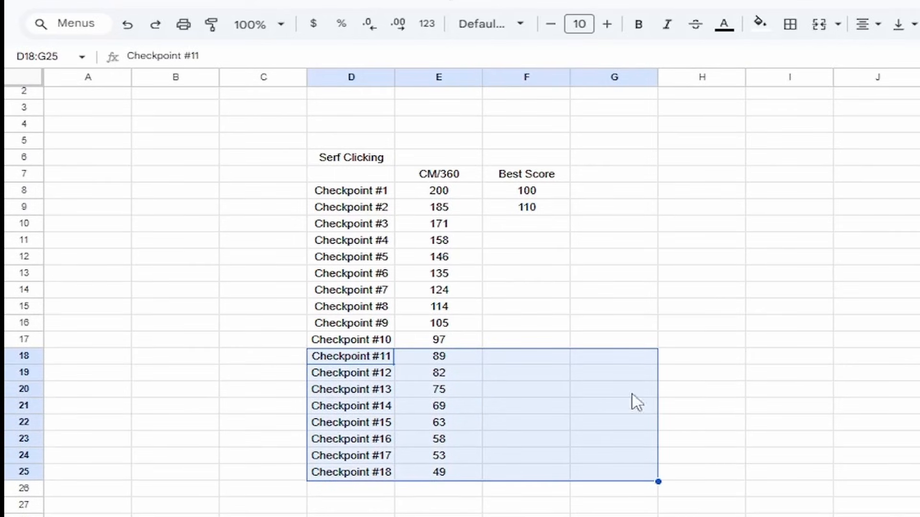
pyautogui.moveTo(519, 234)
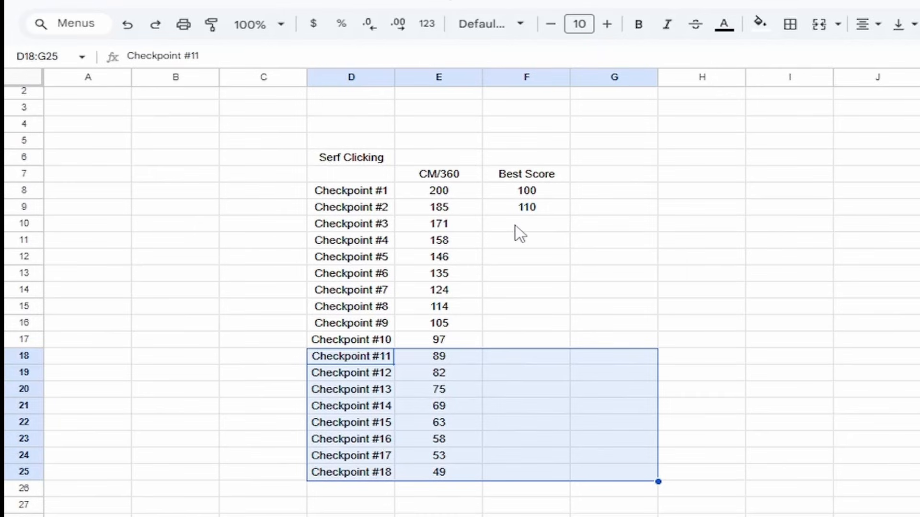
pyautogui.click(525, 224)
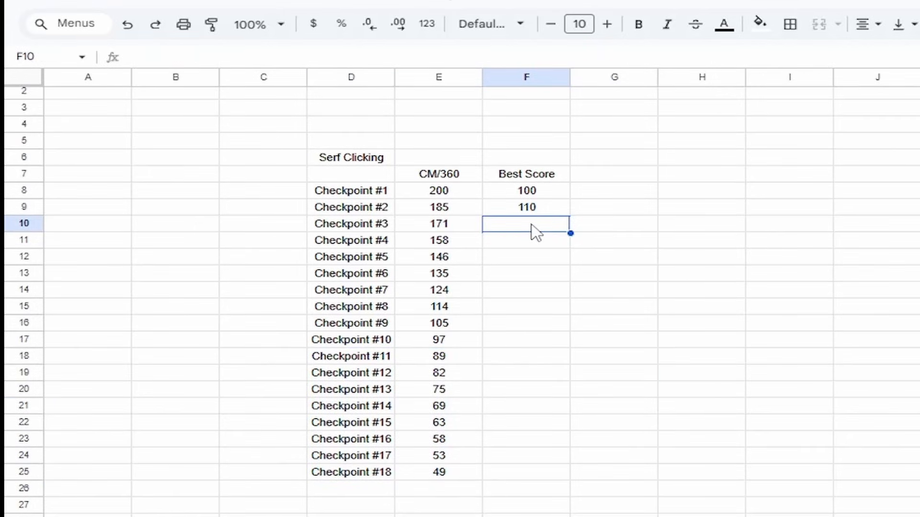
pyautogui.moveTo(423, 302)
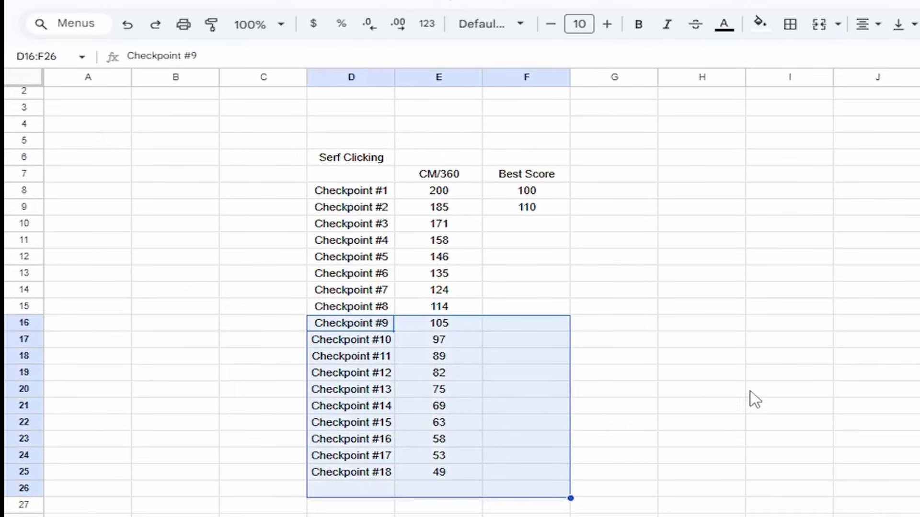
pyautogui.click(701, 373)
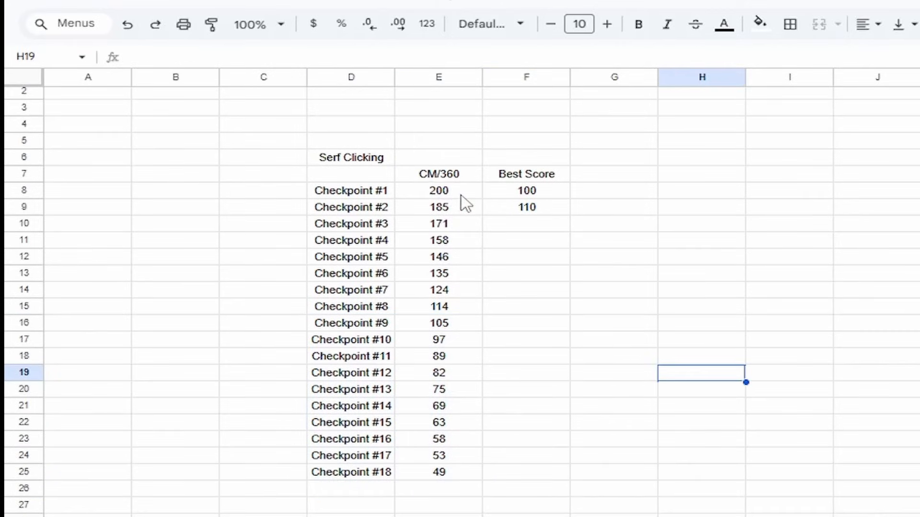
pyautogui.click(438, 190)
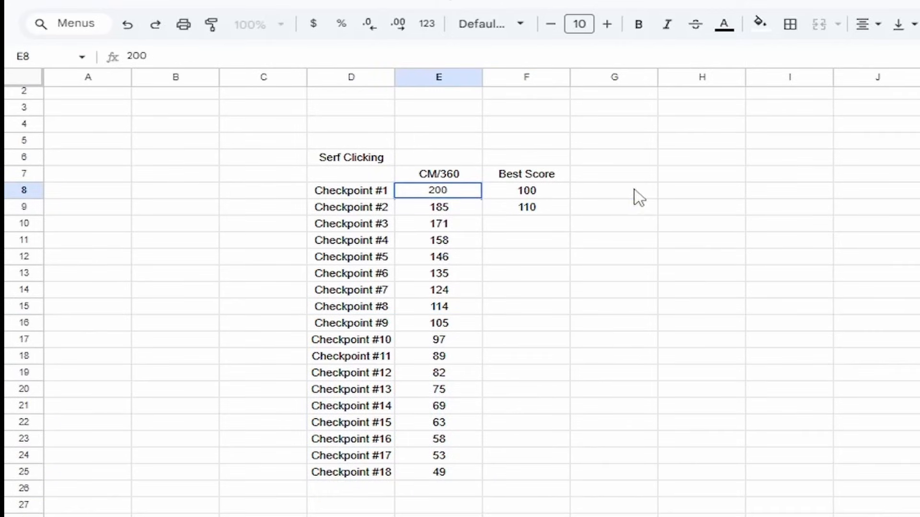
pyautogui.click(613, 190)
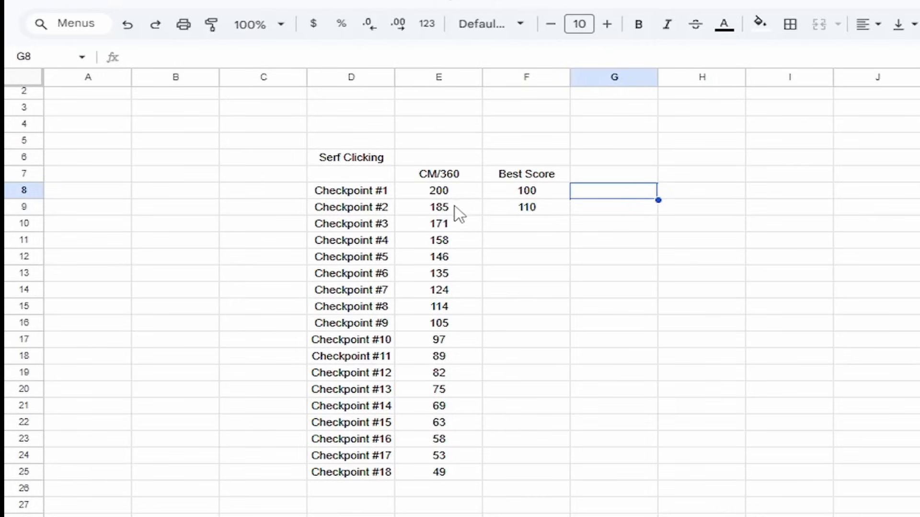
pyautogui.click(438, 207)
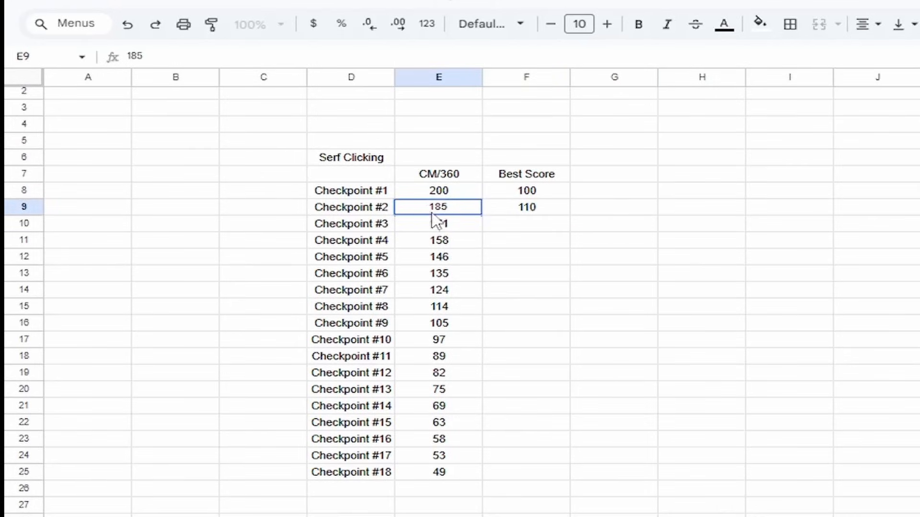
pyautogui.click(614, 224)
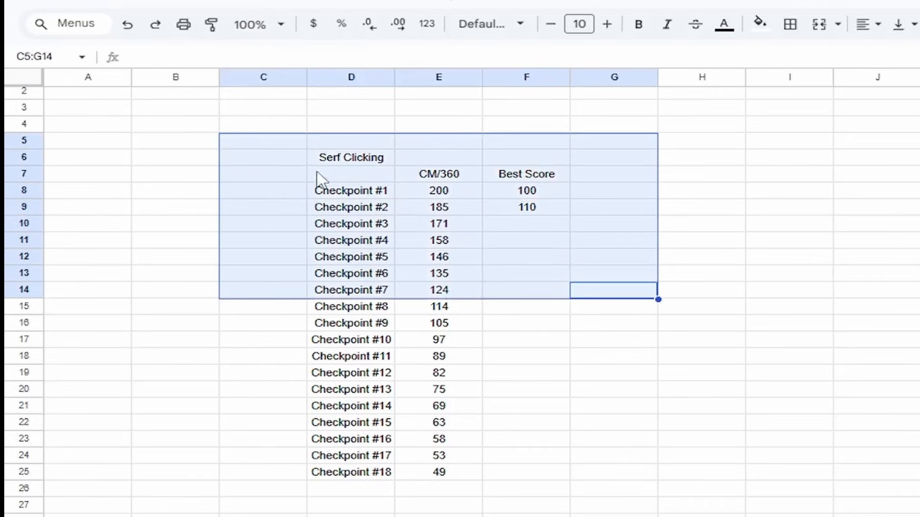
pyautogui.click(789, 174)
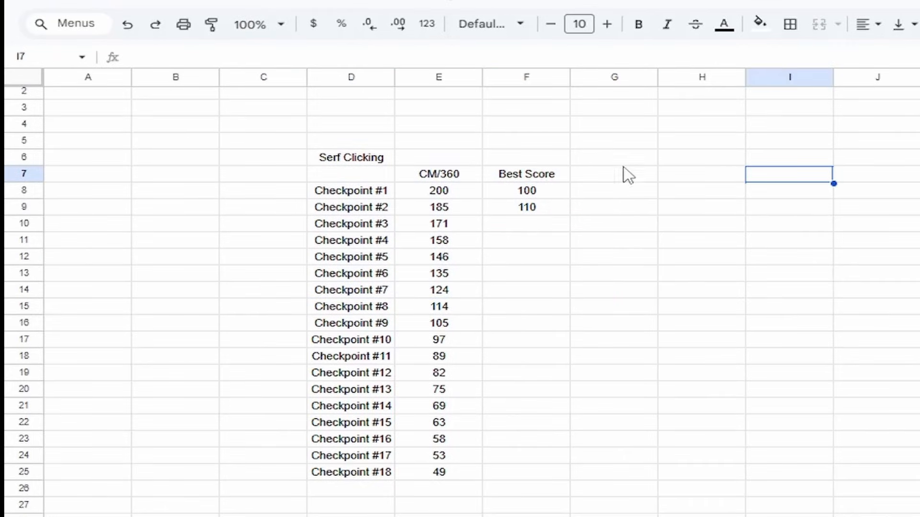
pyautogui.moveTo(621, 197)
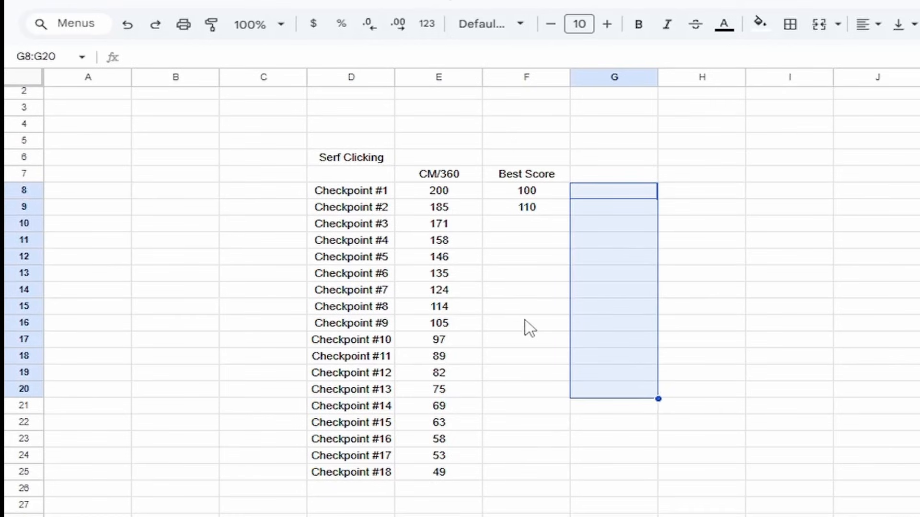
pyautogui.moveTo(449, 197)
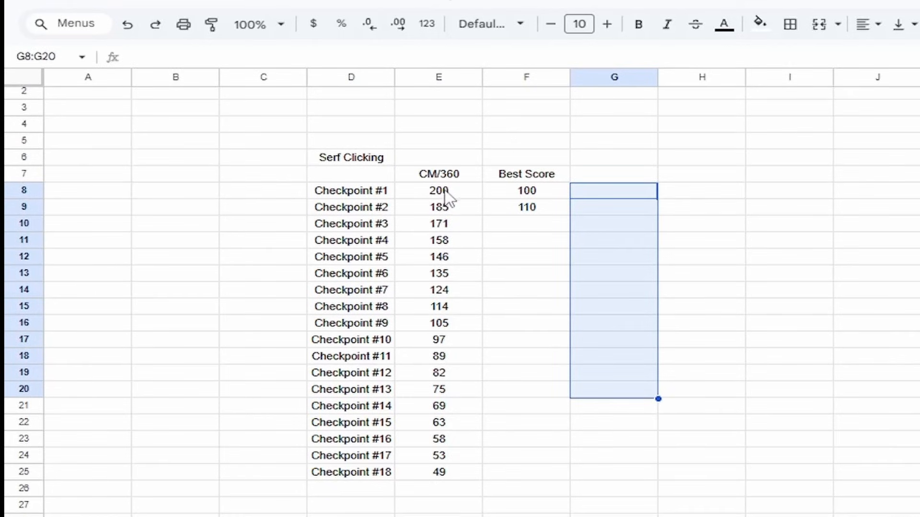
pyautogui.moveTo(442, 402)
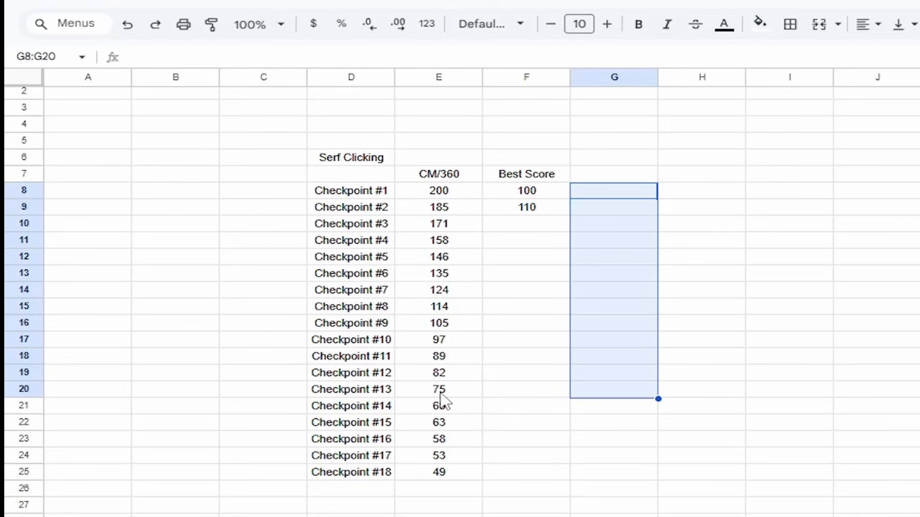
pyautogui.moveTo(455, 209)
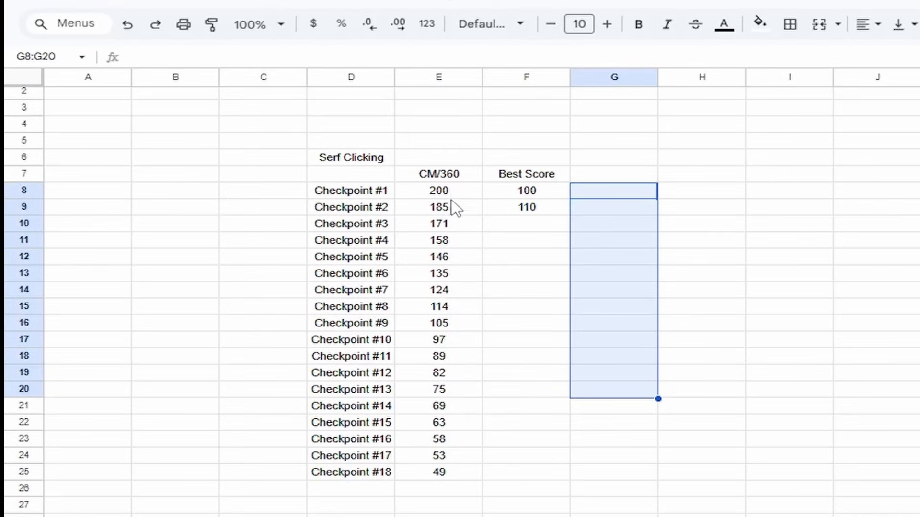
pyautogui.moveTo(474, 261)
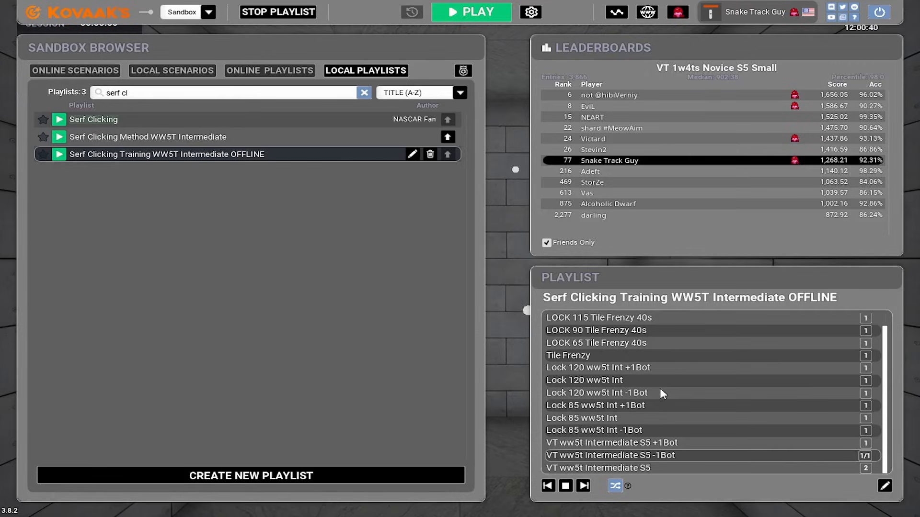
pyautogui.moveTo(588, 347)
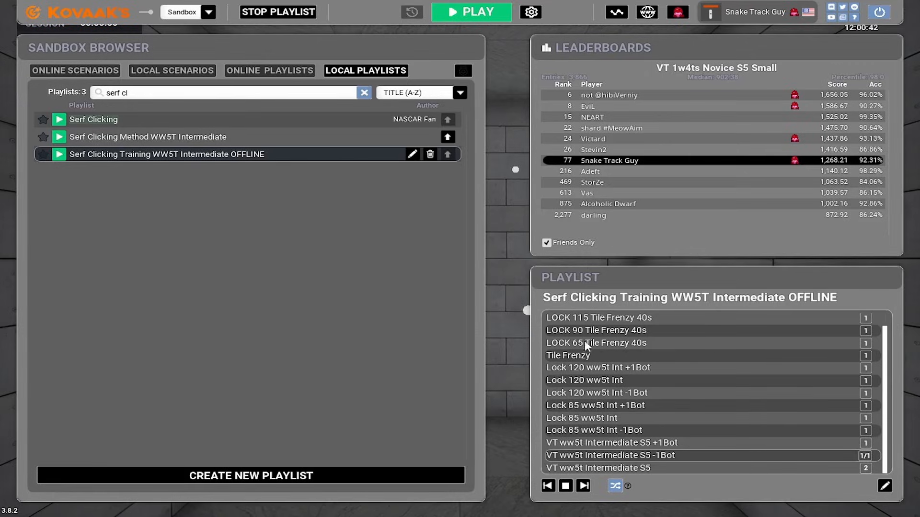
pyautogui.moveTo(627, 376)
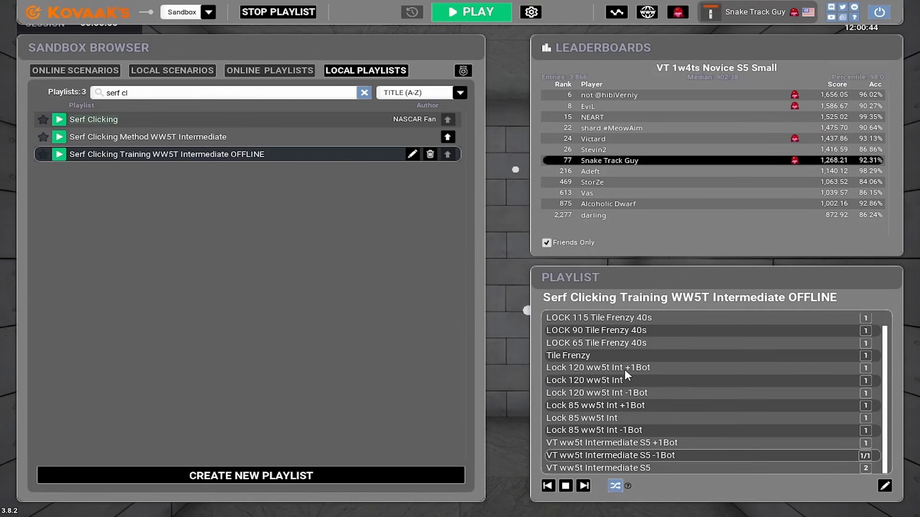